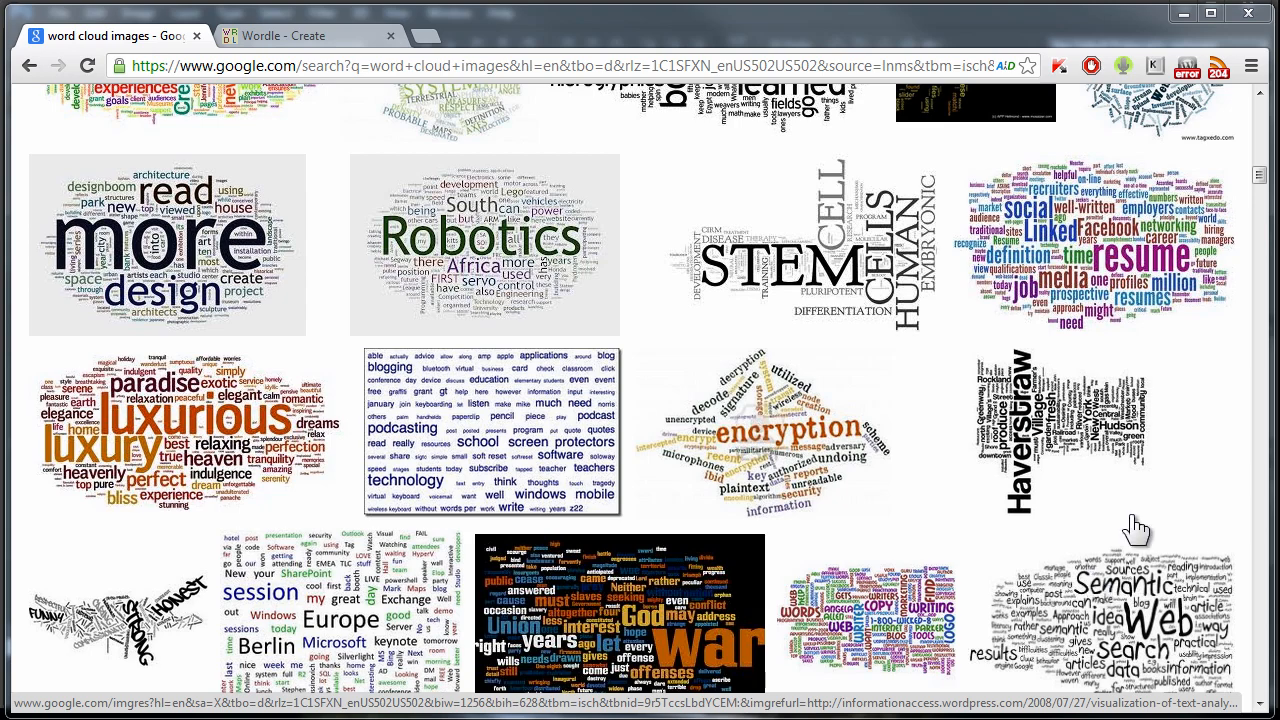
# - Select the photography-term list and bring up the paste menu in Wordle's text box
pyautogui.scroll(-3)
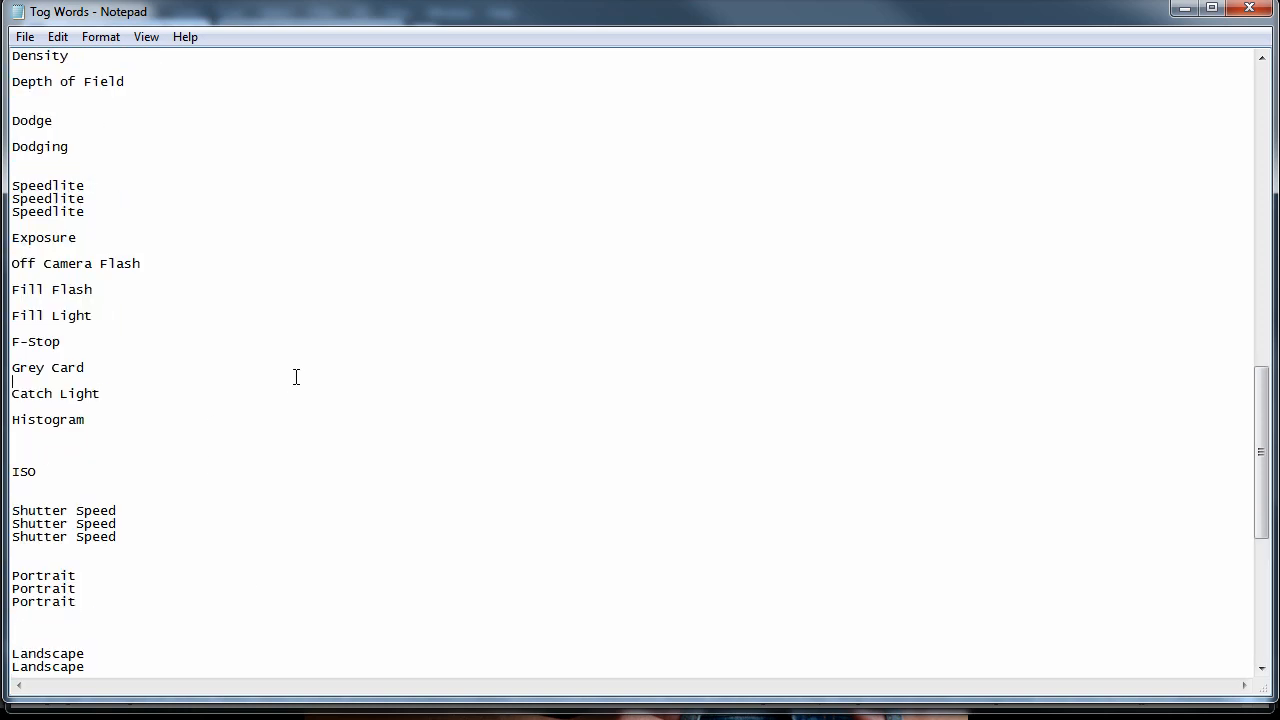
pyautogui.press('ctrl+a')
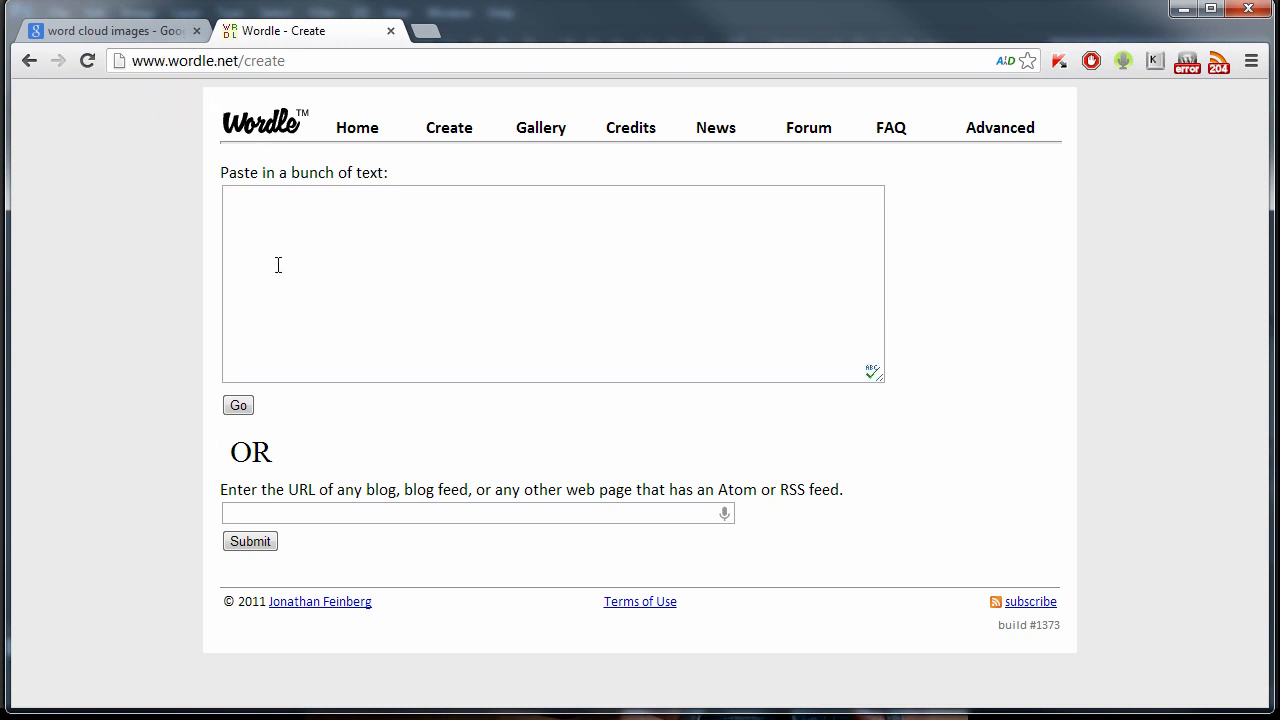
pyautogui.rightClick(330, 300)
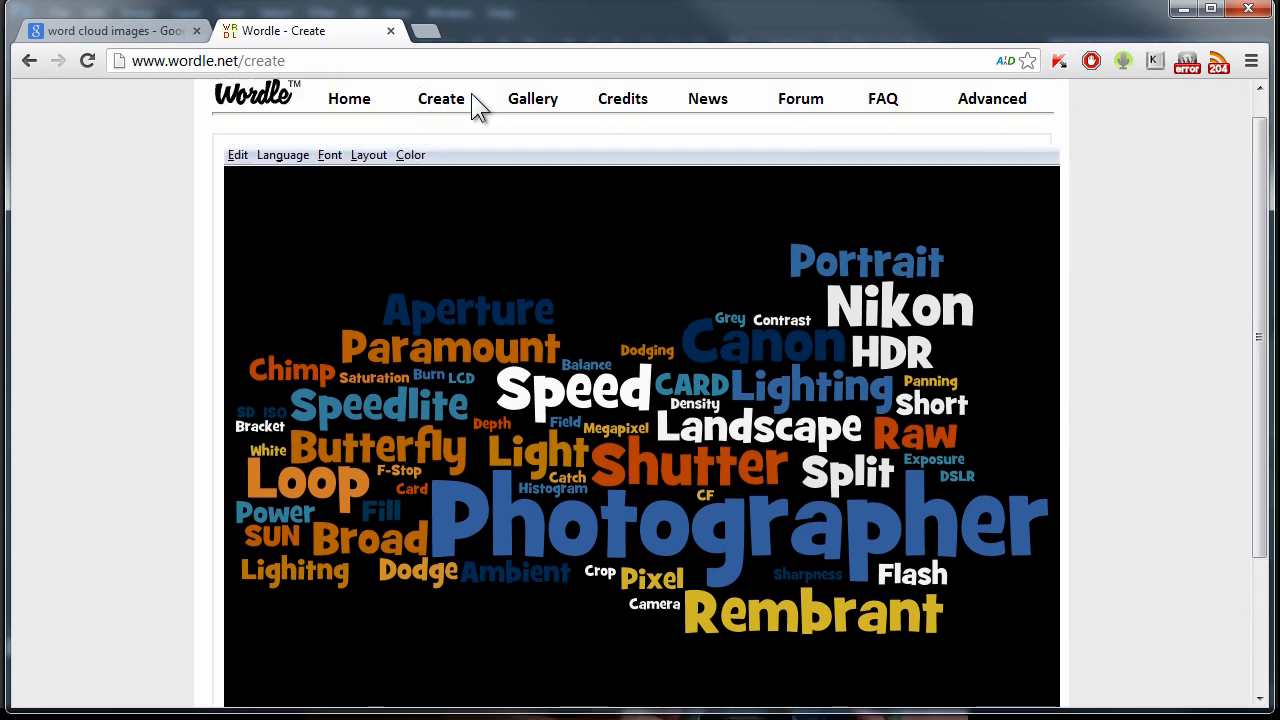
# - Try a Mostly Vertical layout, then settle on Horizontal with black words on white
pyautogui.click(368, 154)
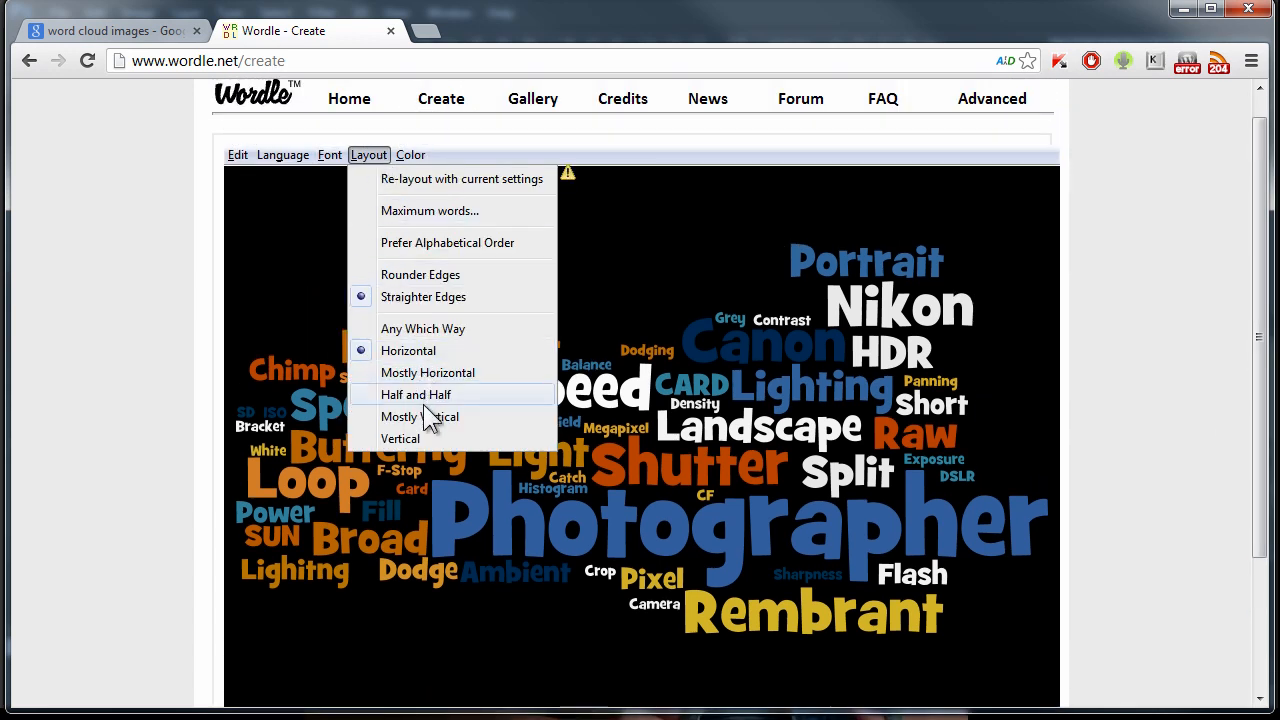
pyautogui.click(420, 416)
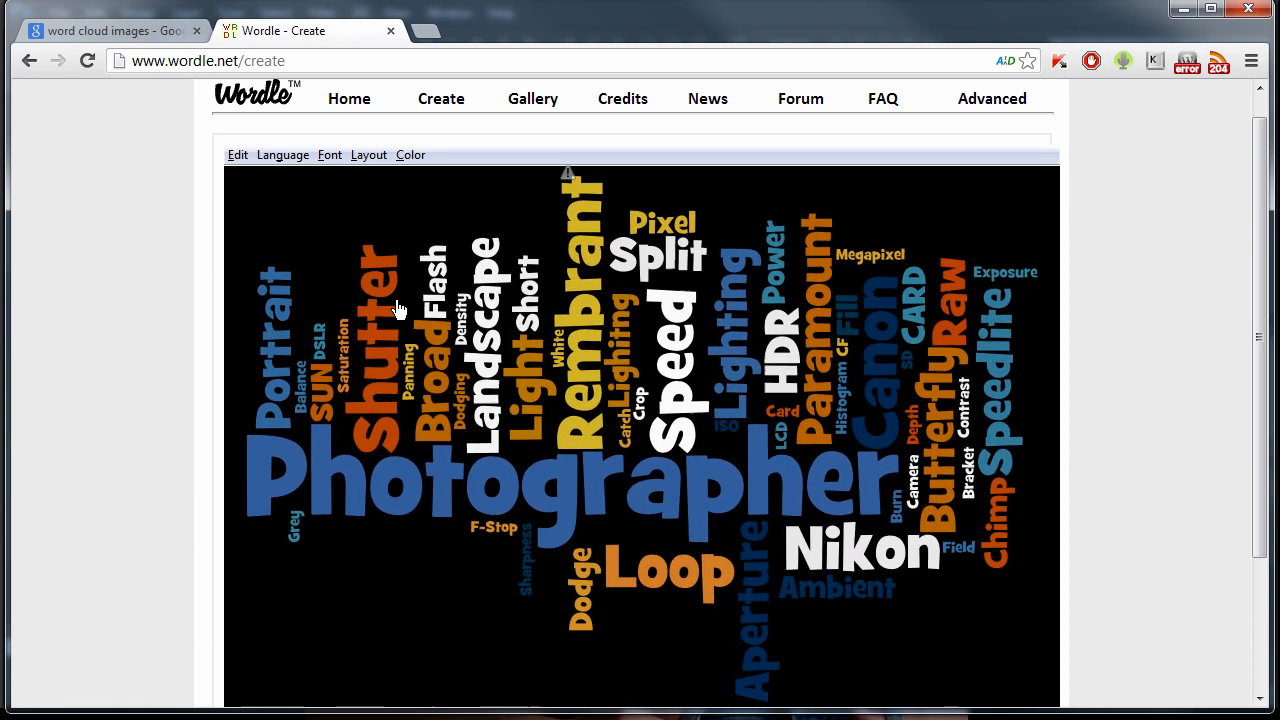
pyautogui.click(368, 154)
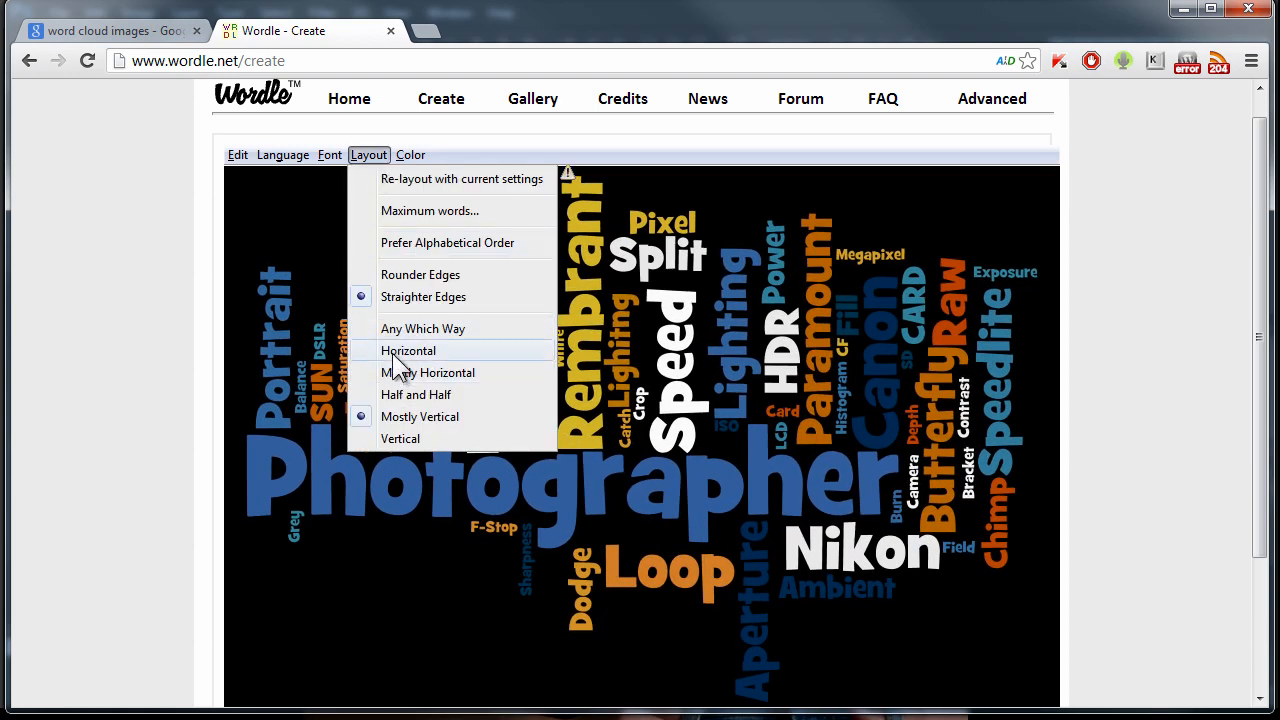
pyautogui.click(408, 350)
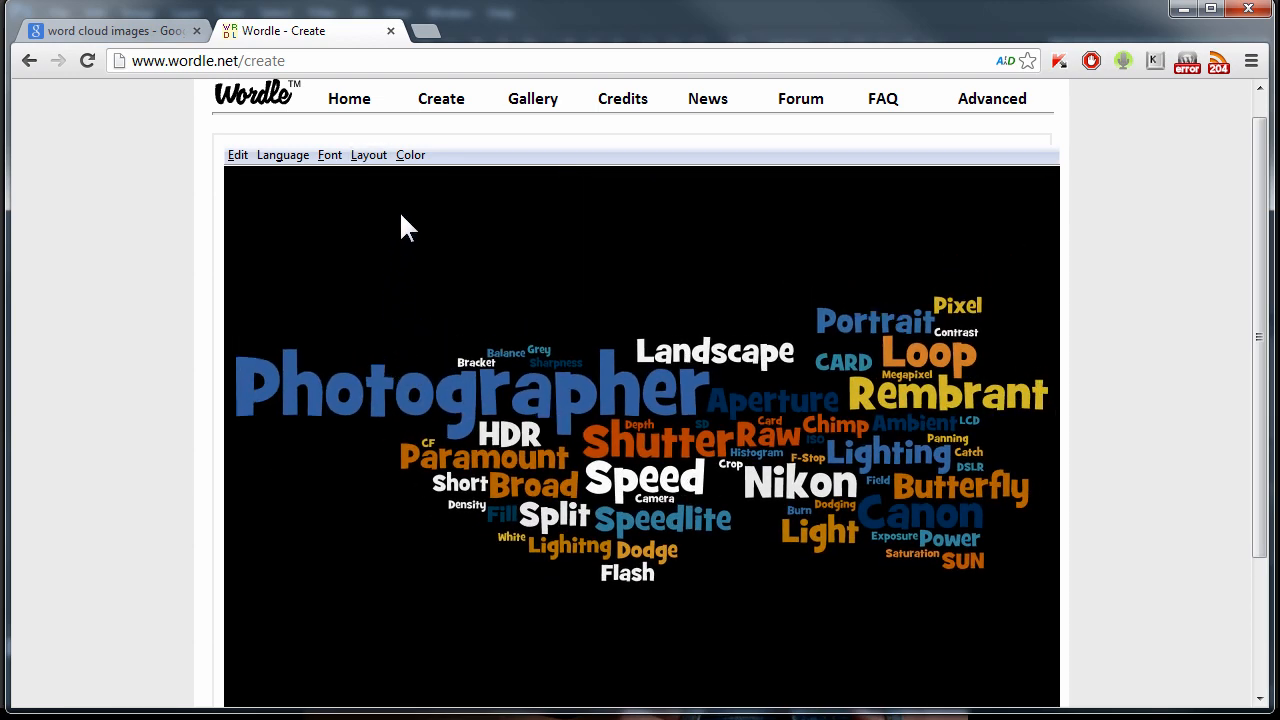
pyautogui.click(410, 155)
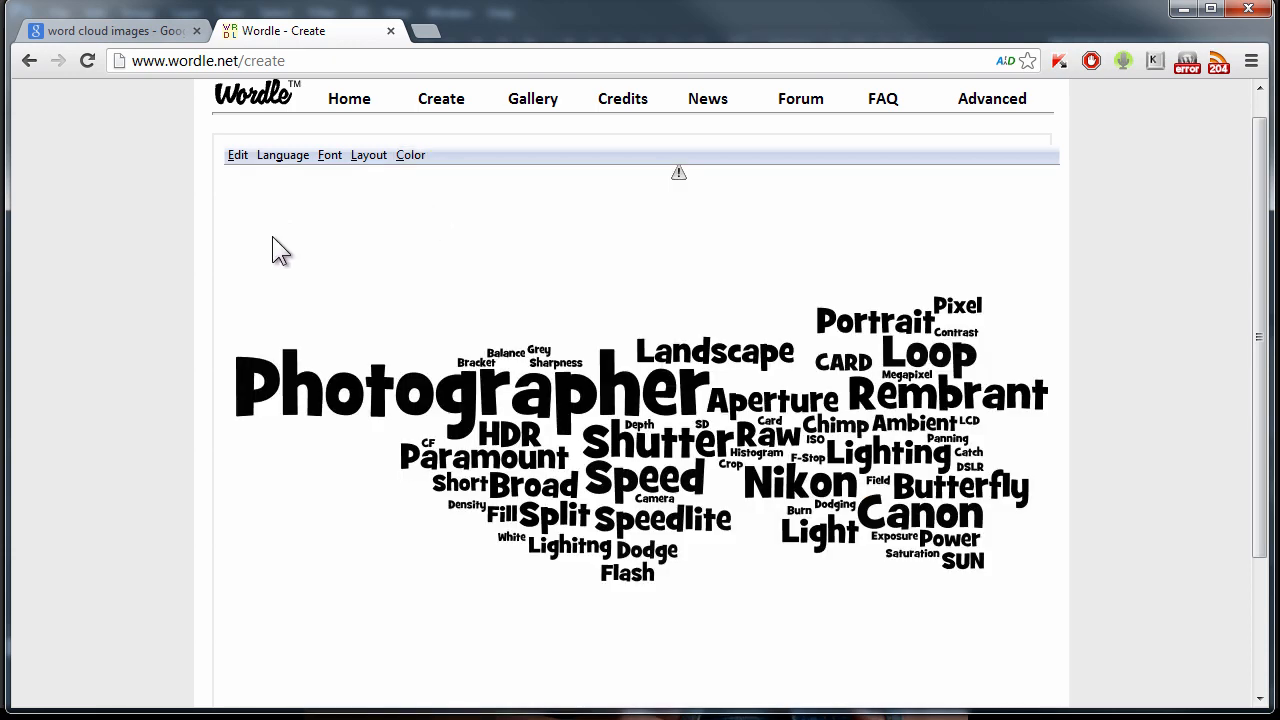
pyautogui.scroll(-3)
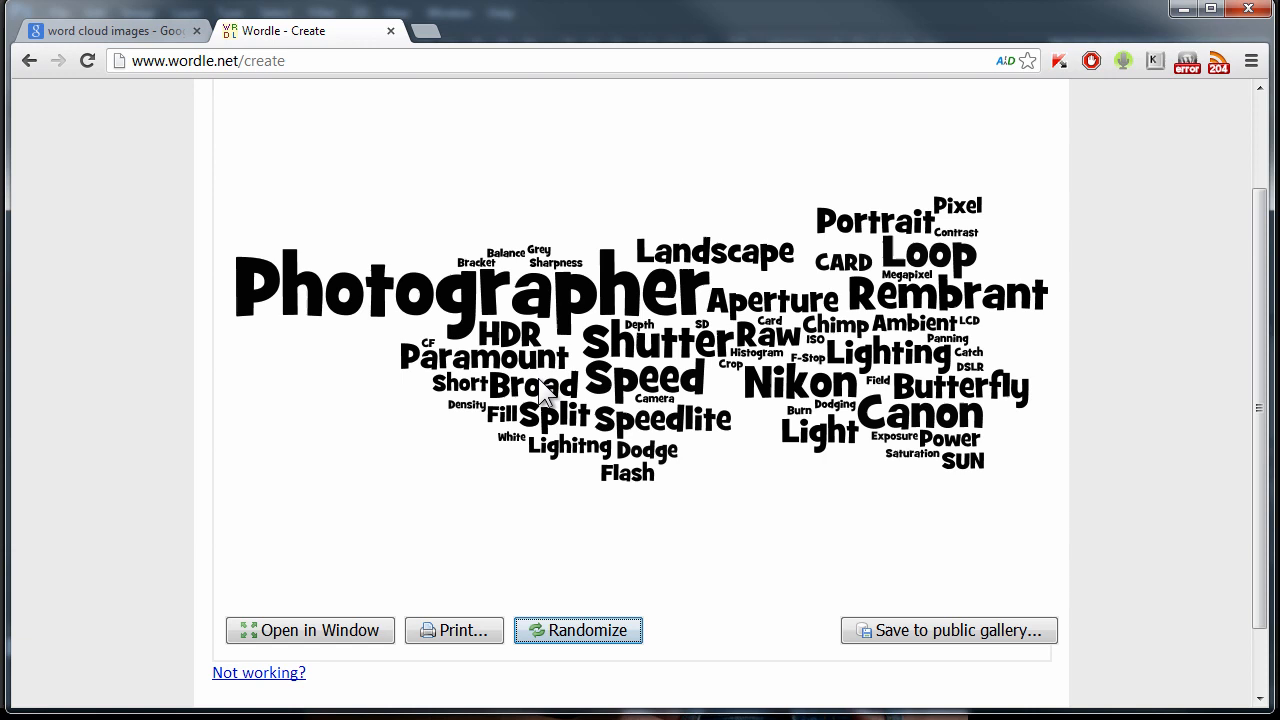
pyautogui.moveTo(333, 447)
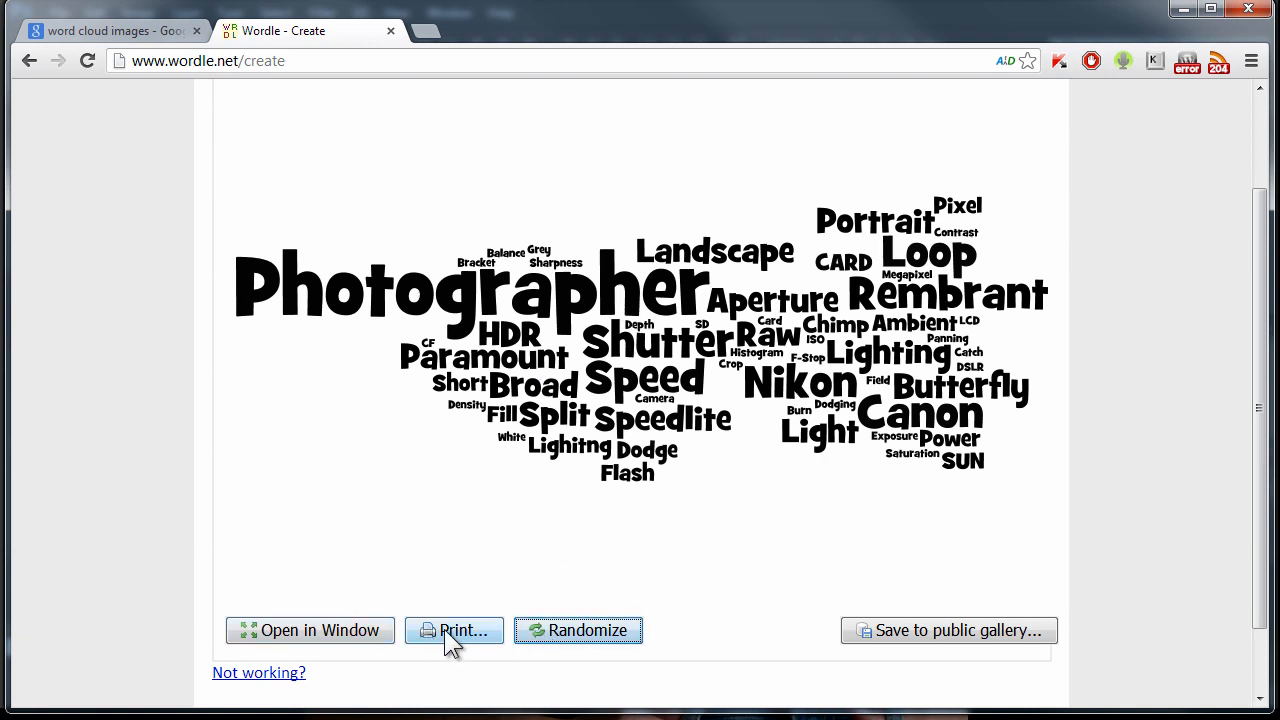
# - Print the Wordle word cloud to a PDF
pyautogui.click(453, 630)
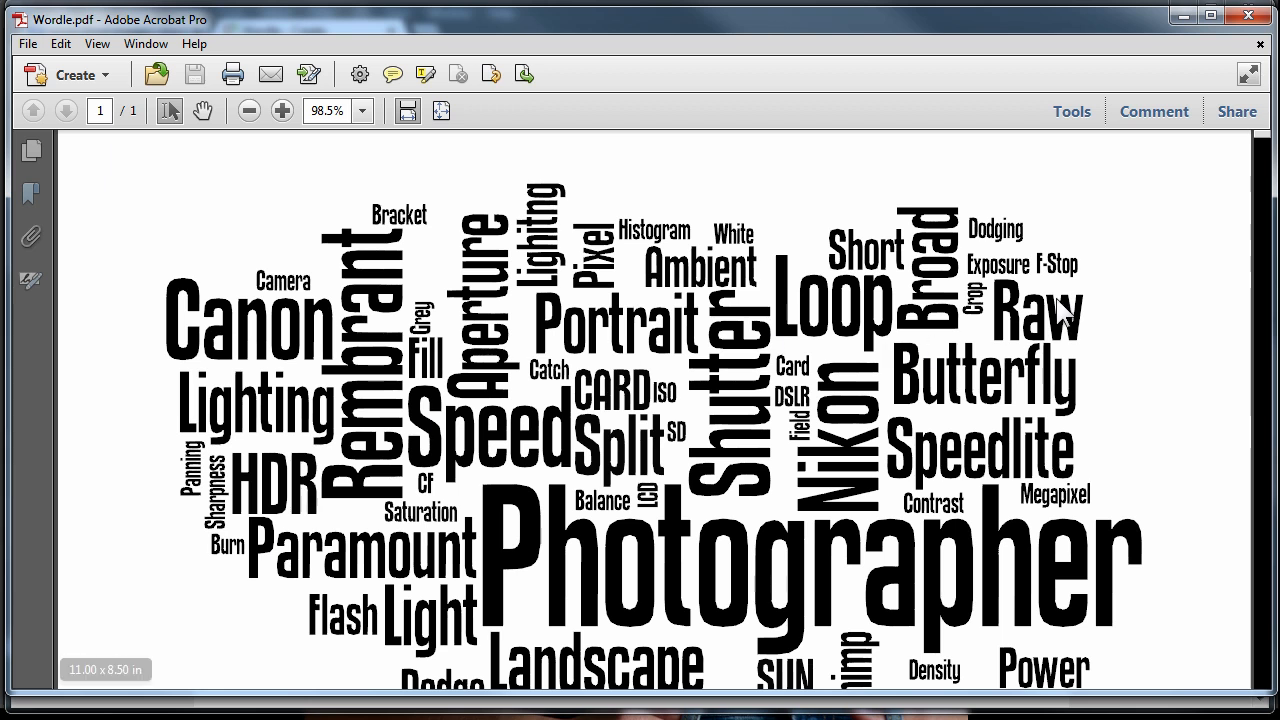
pyautogui.moveTo(1183, 15)
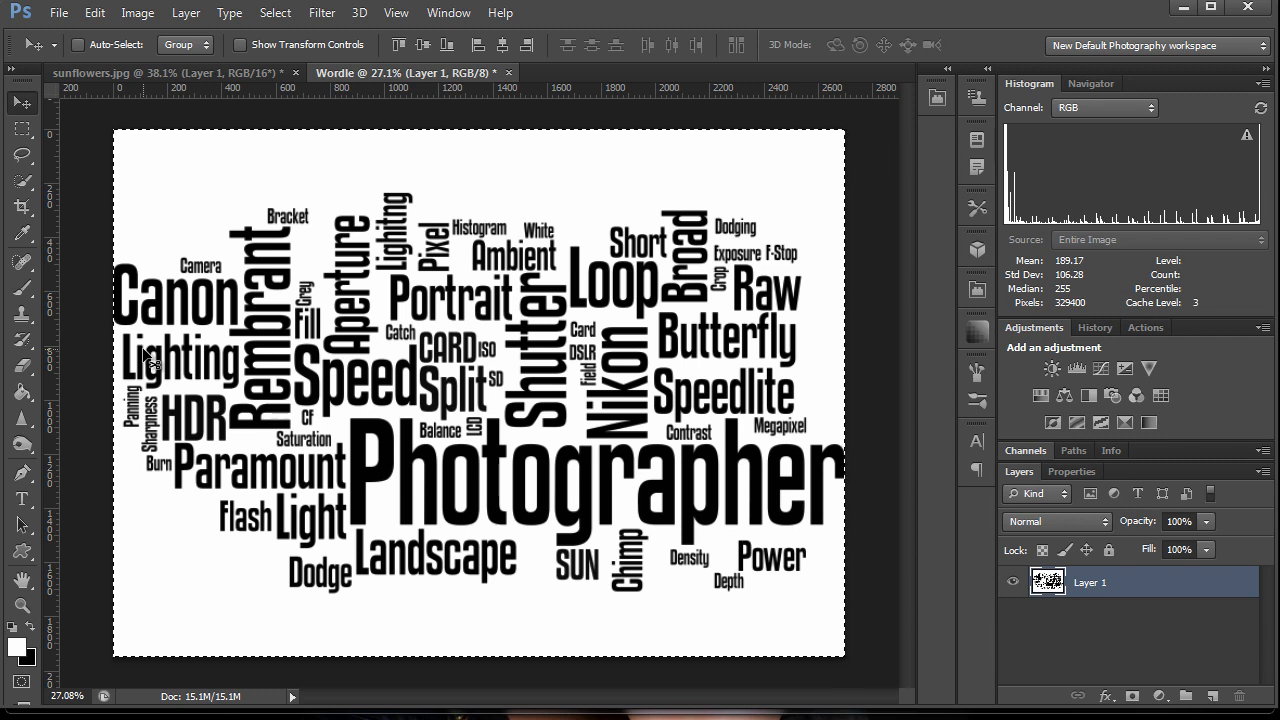
# - Paste the word cloud into sunflowers.jpg, accepting the profile mismatch conversion
pyautogui.click(88, 72)
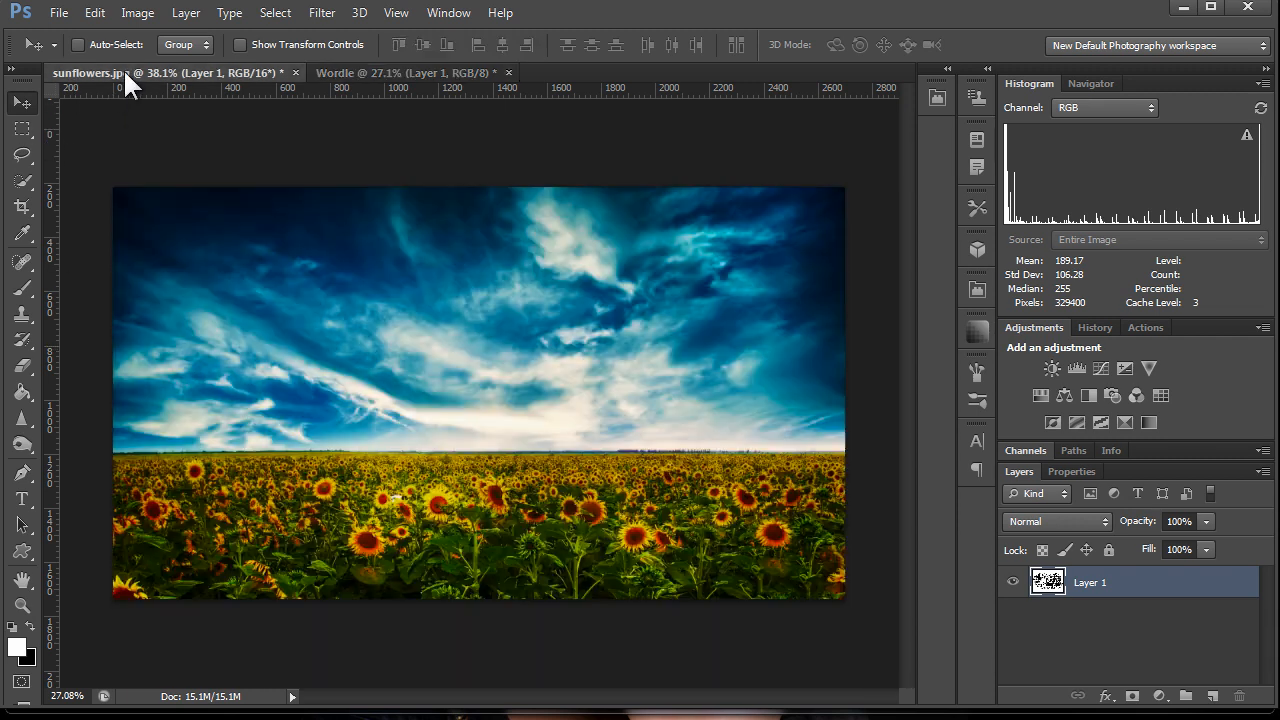
pyautogui.click(1185, 695)
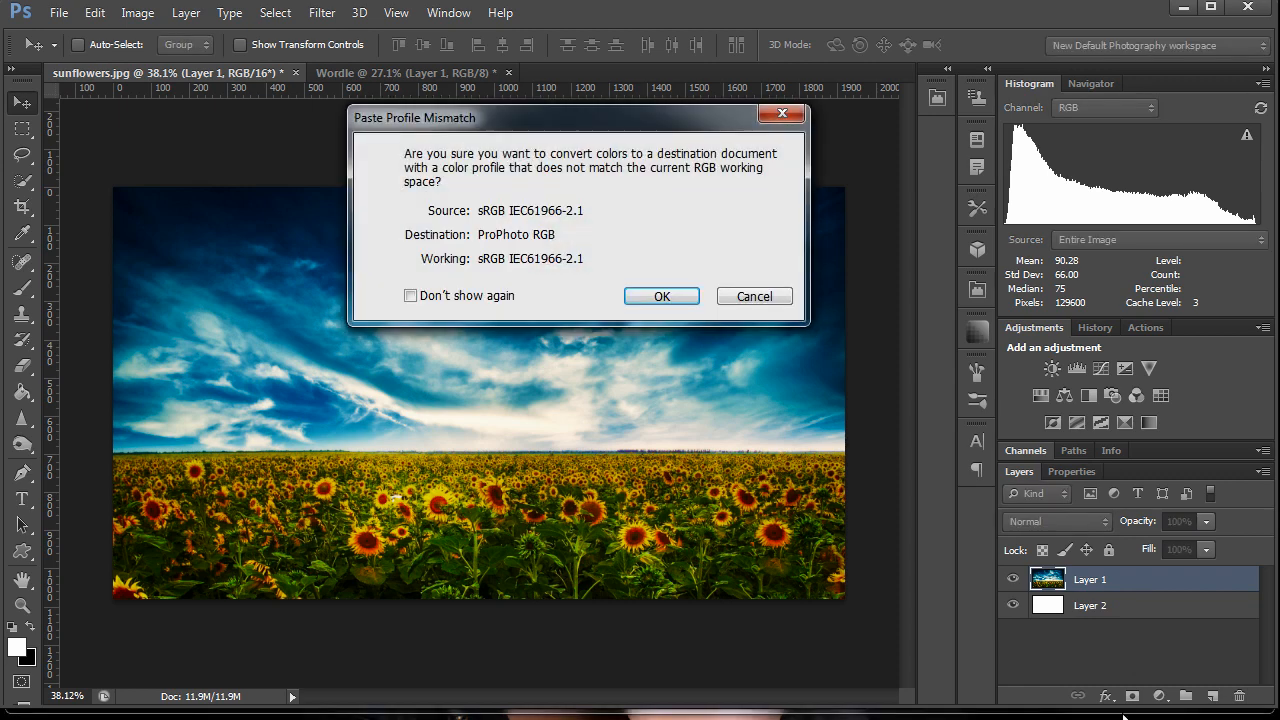
pyautogui.moveTo(573, 232)
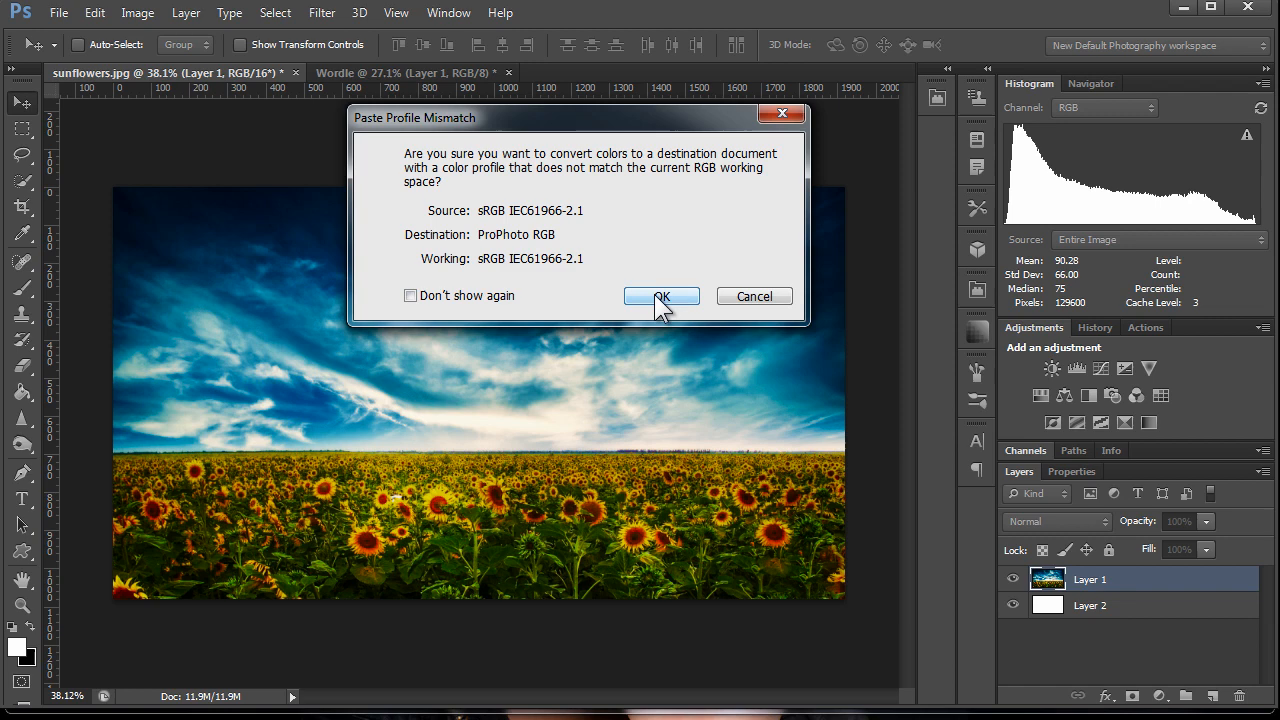
pyautogui.click(660, 296)
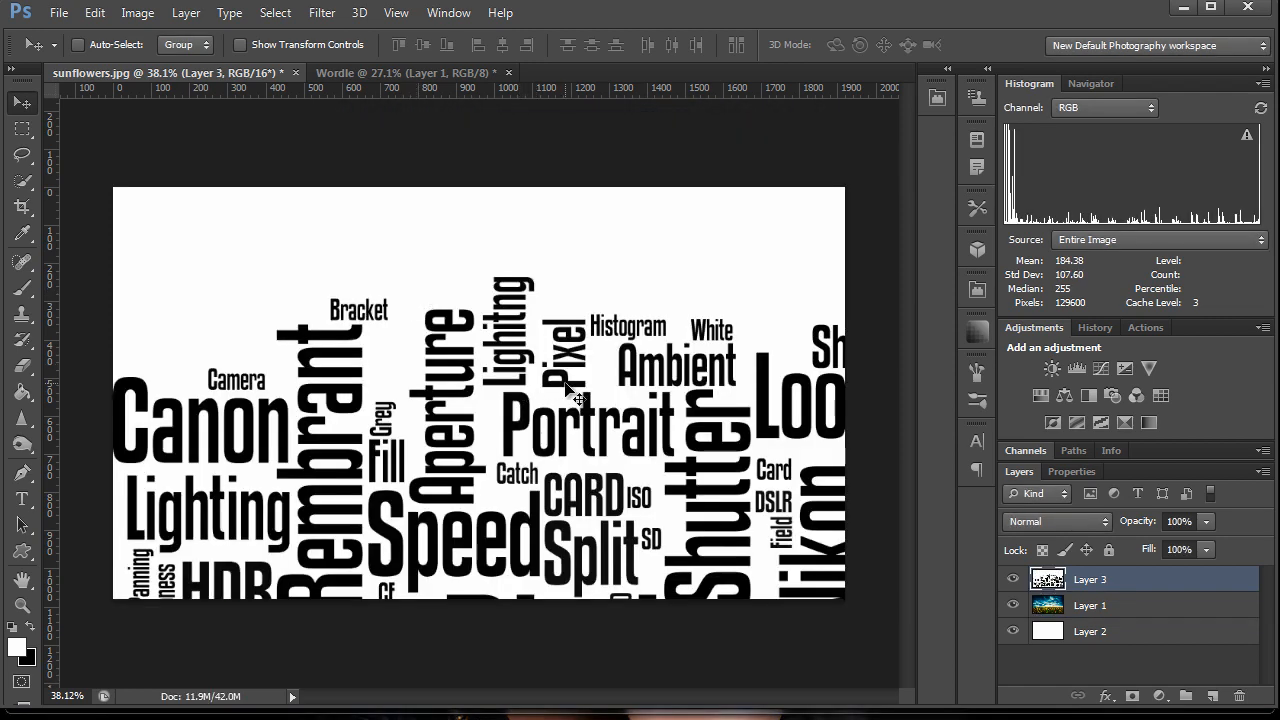
pyautogui.moveTo(830, 425)
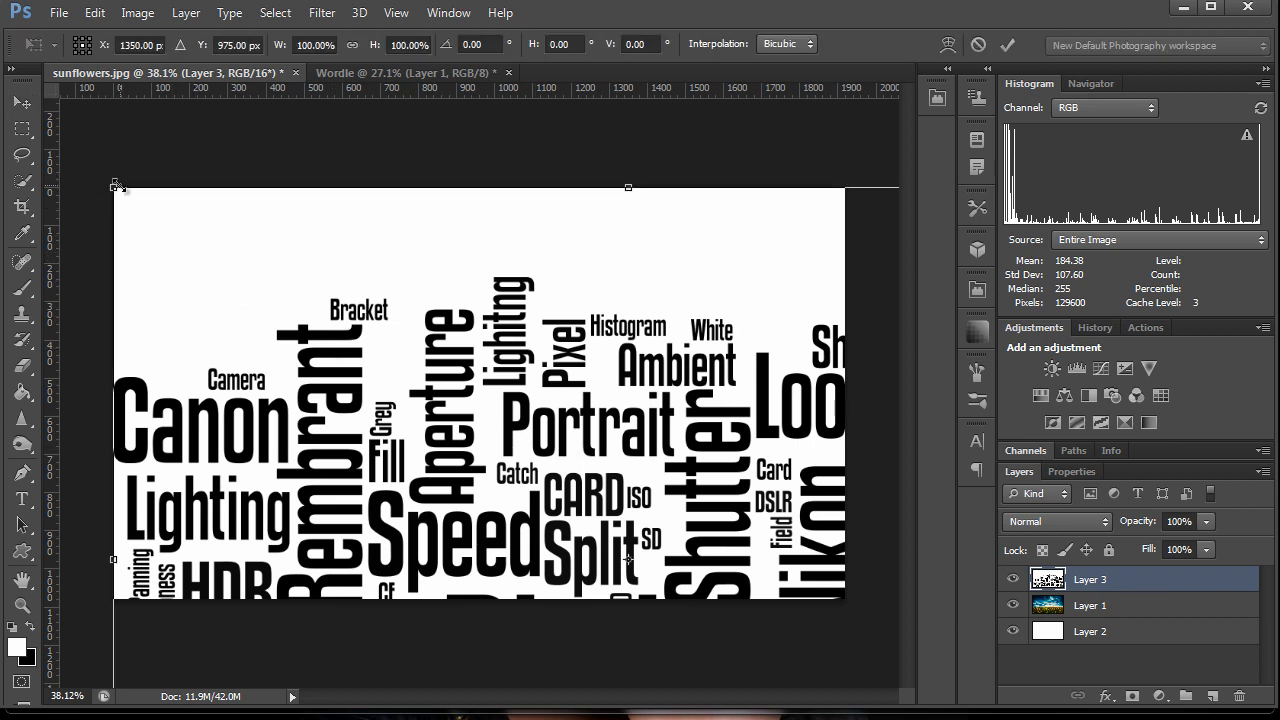
pyautogui.moveTo(275, 625)
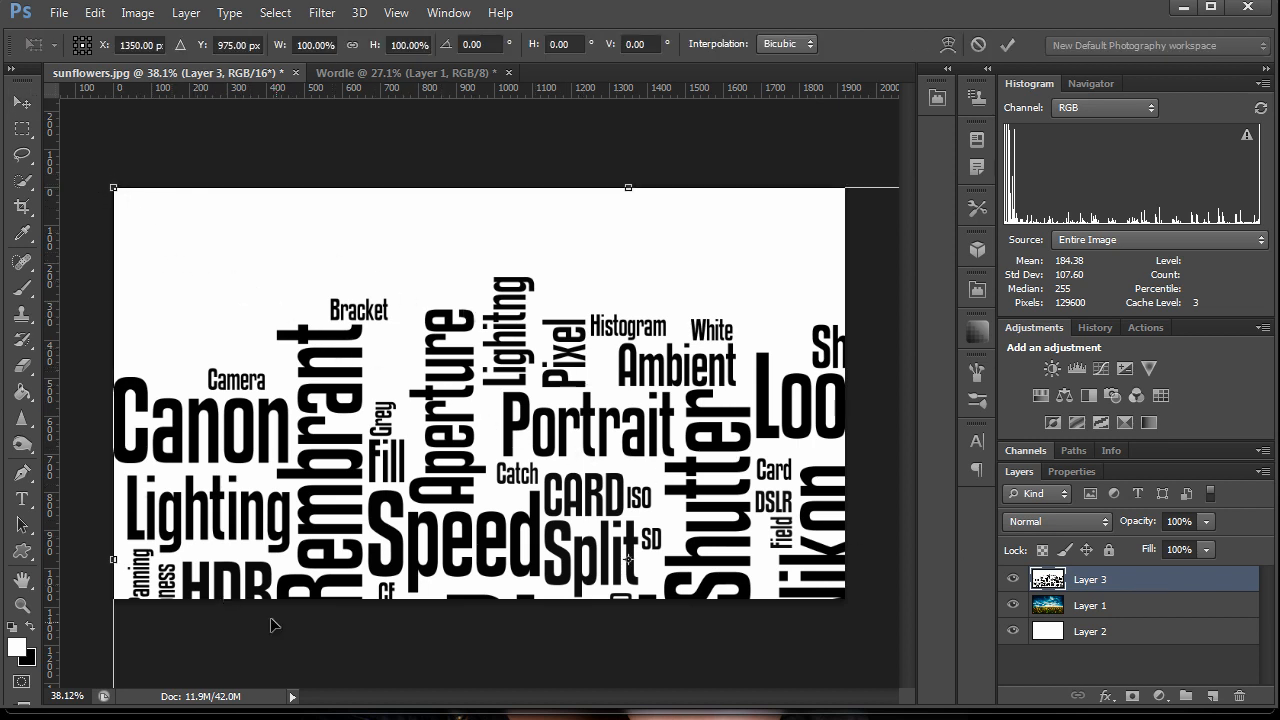
pyautogui.moveTo(825, 455)
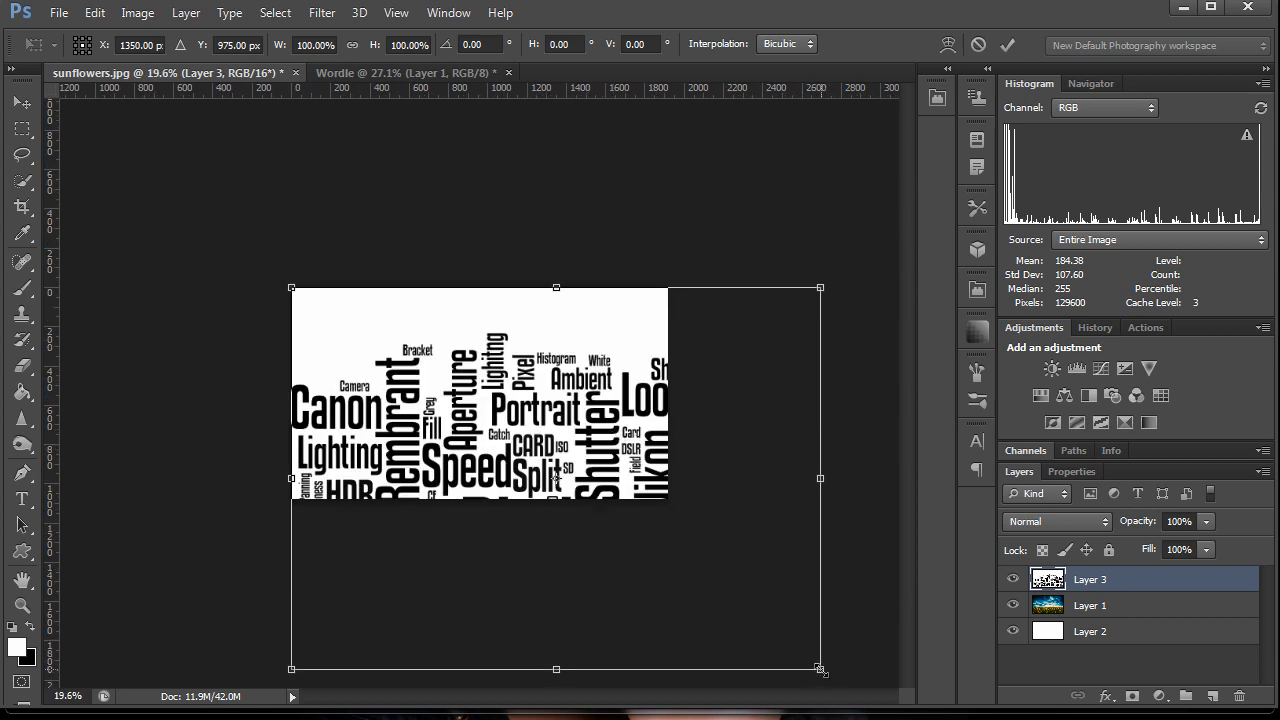
# - Scale the word cloud layer down to about 62% and commit the transform
pyautogui.moveTo(820, 670); pyautogui.dragTo(630, 531)
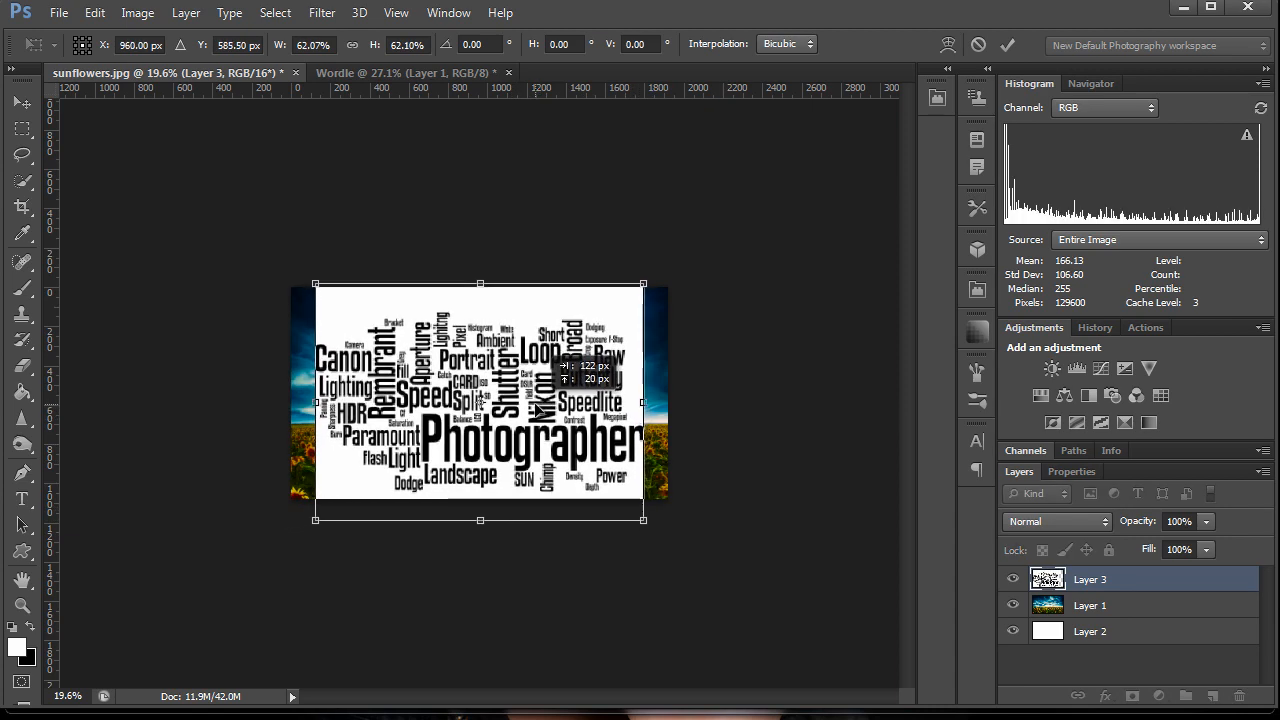
pyautogui.click(1007, 44)
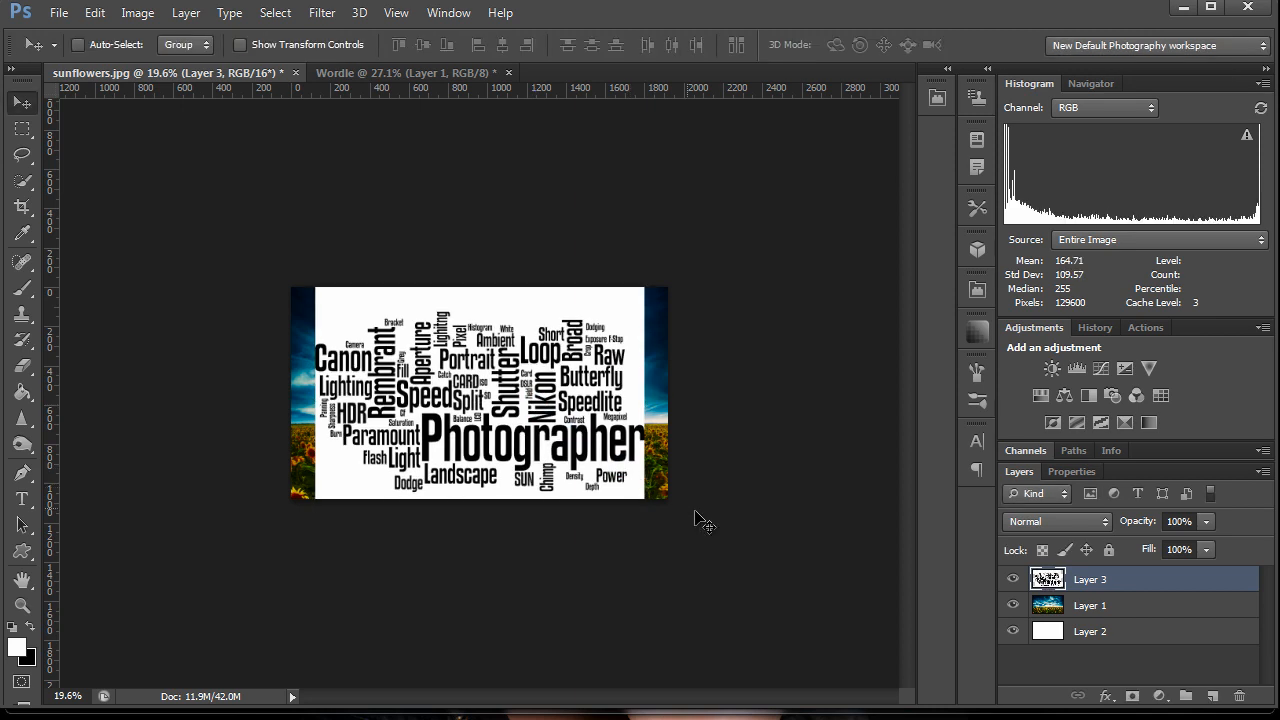
# - Move Layer 1 above Layer 3, clip it to the word cloud, and hide Layer 1
pyautogui.click(1090, 605)
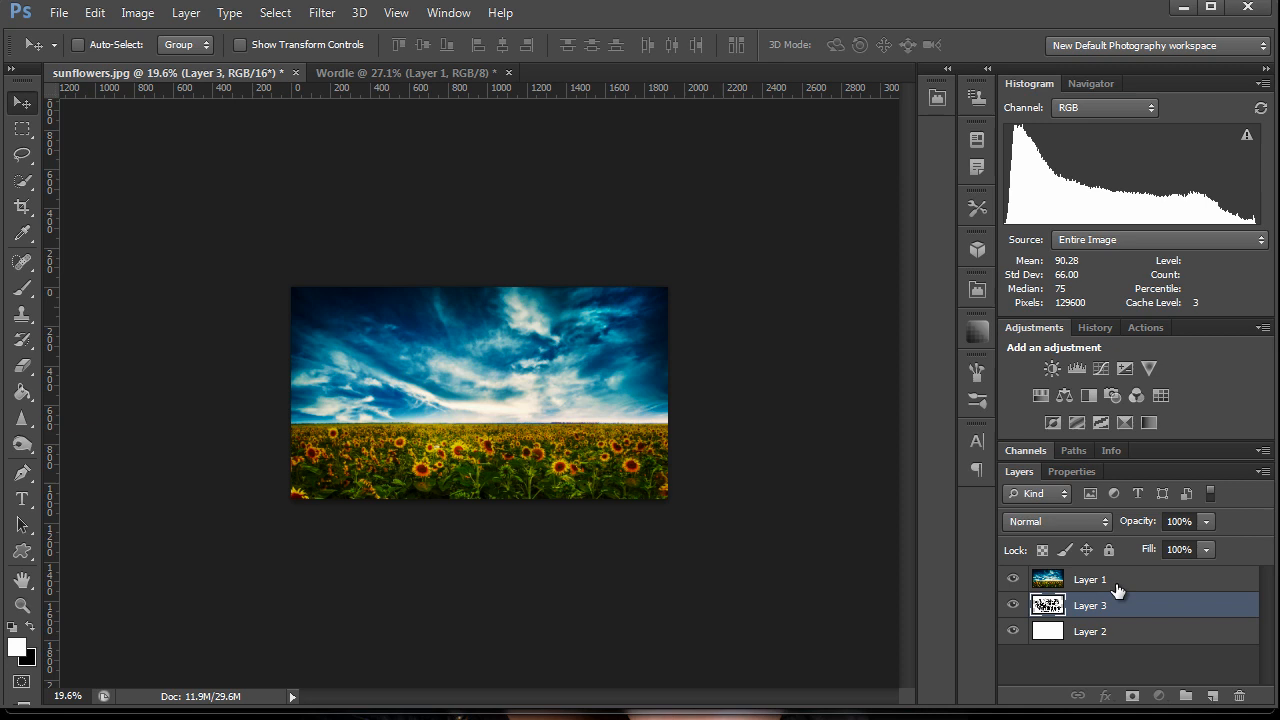
pyautogui.click(186, 12)
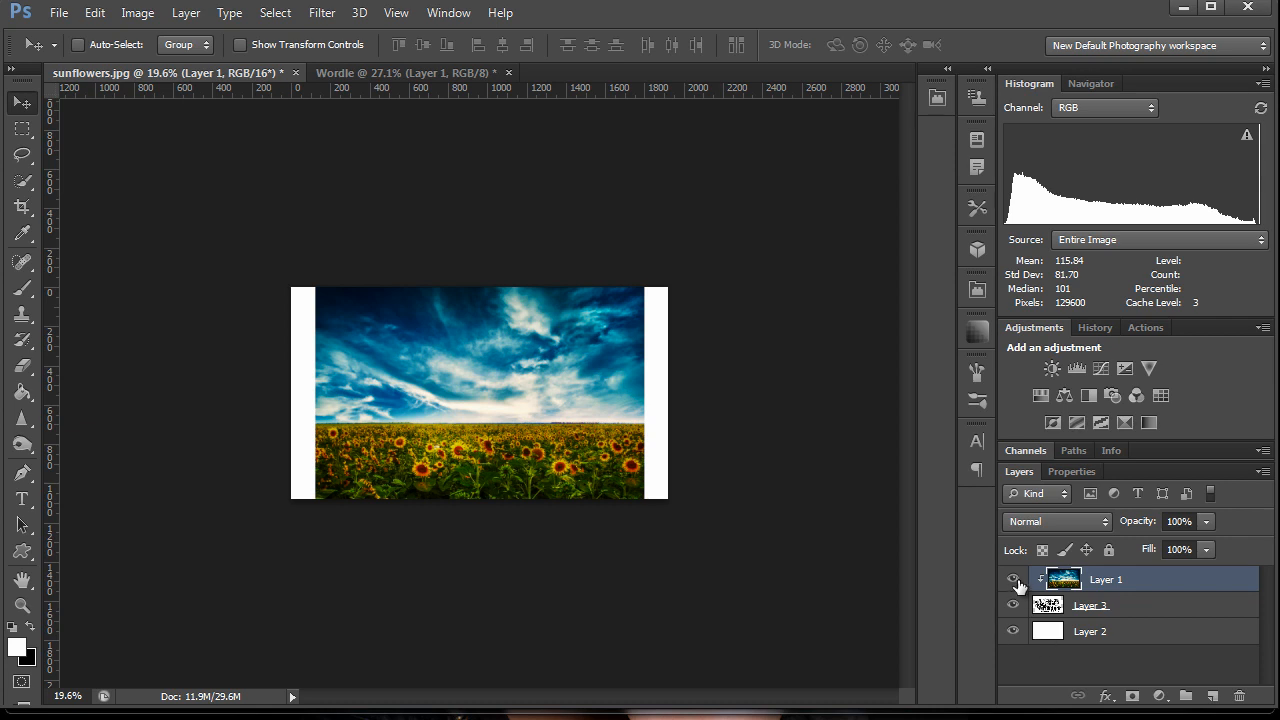
pyautogui.click(1013, 579)
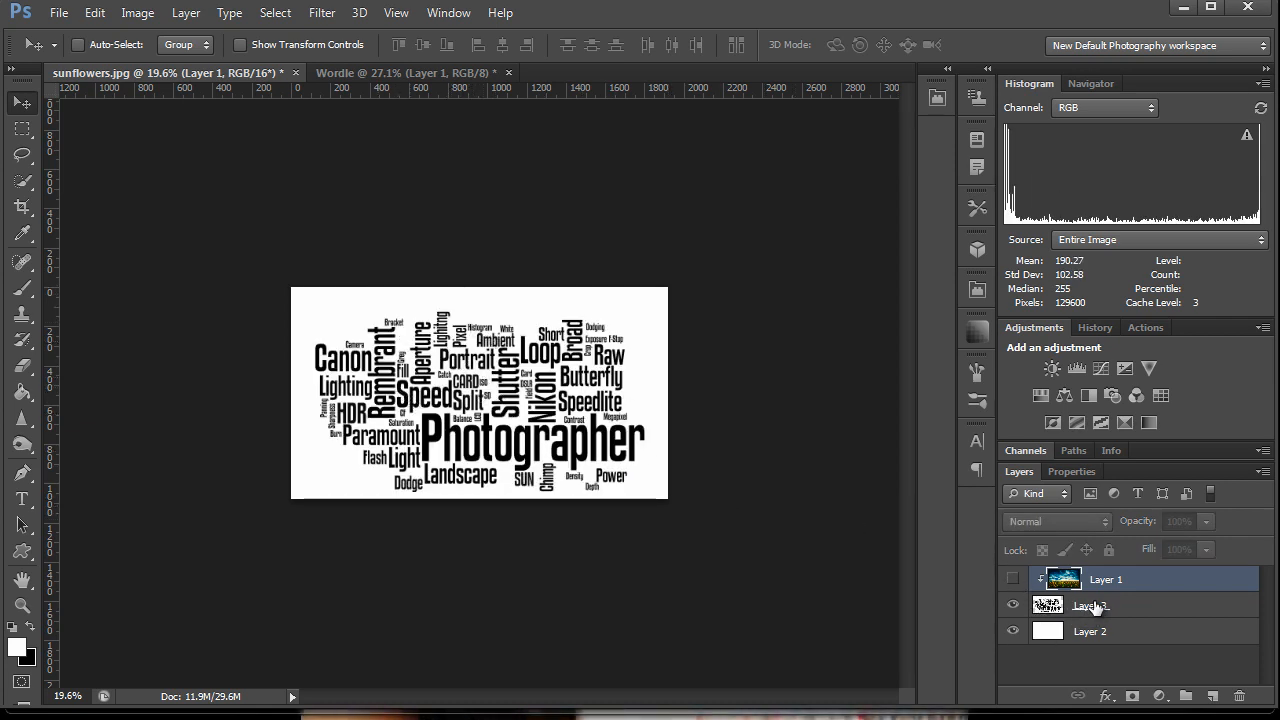
# - Select white areas of Layer 3 using Color Range set to Highlights
pyautogui.click(1090, 605)
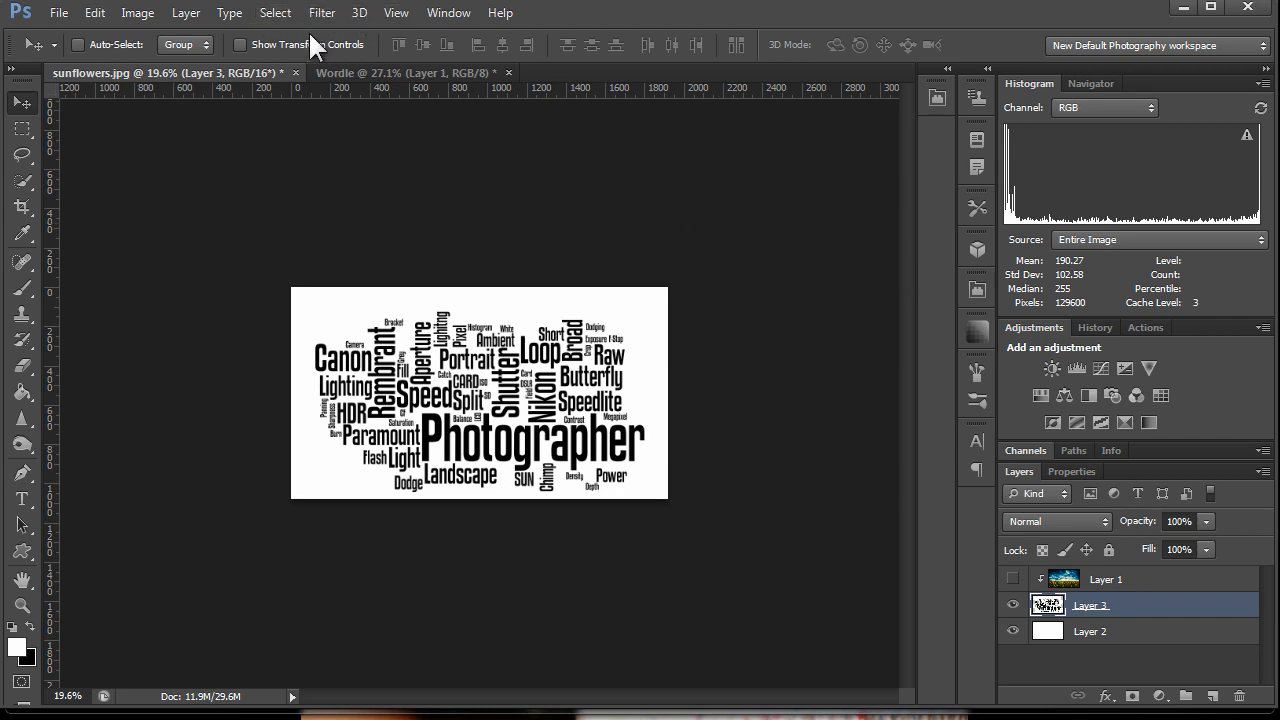
pyautogui.click(275, 13)
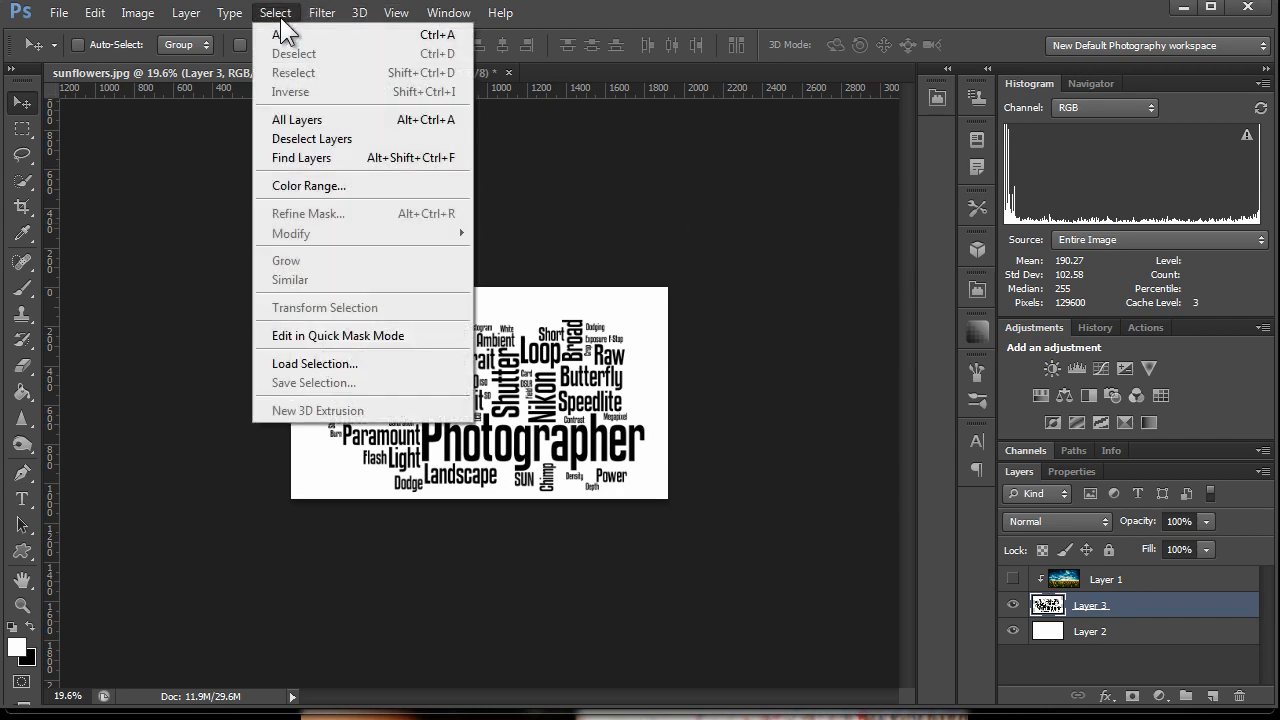
pyautogui.click(308, 185)
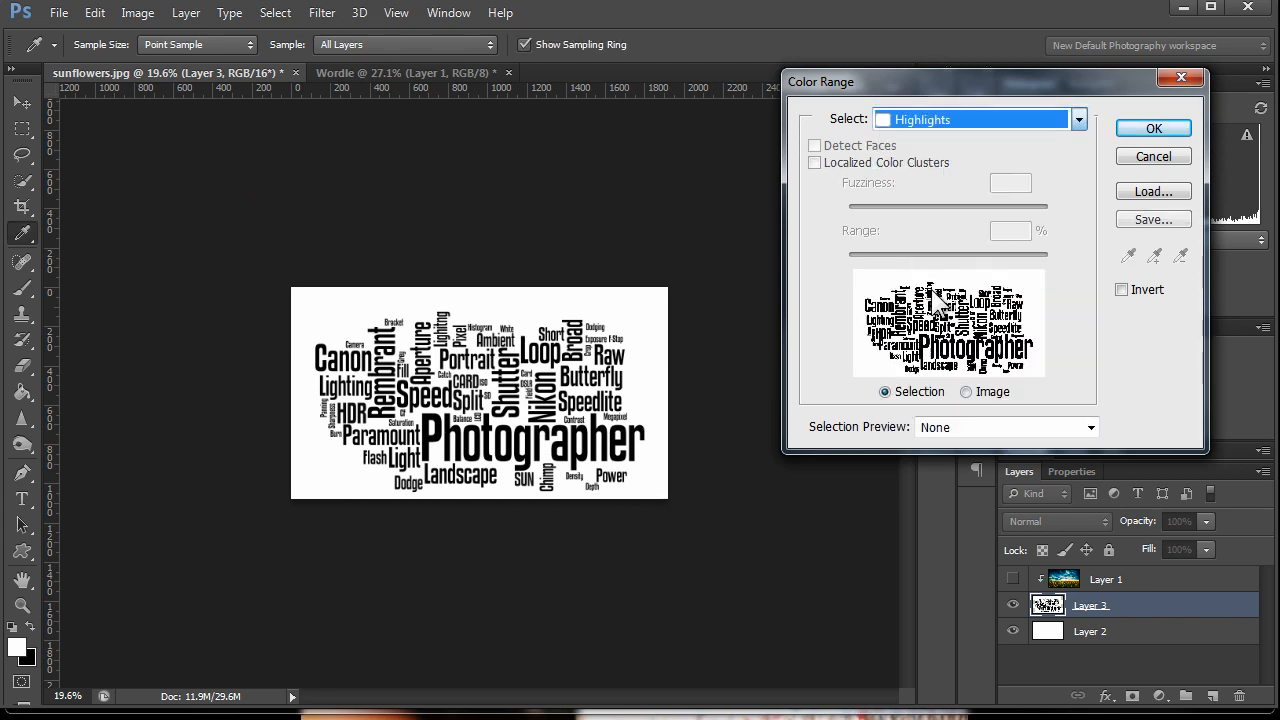
pyautogui.click(1153, 128)
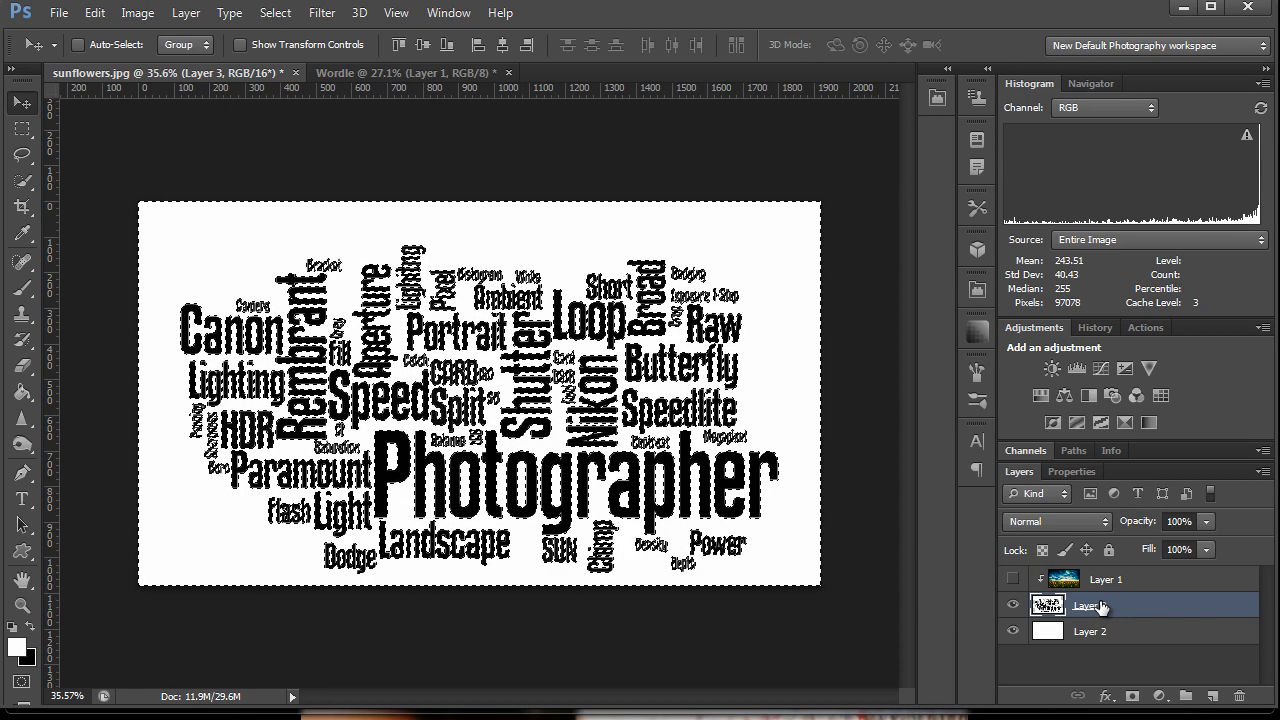
pyautogui.doubleClick(1089, 606)
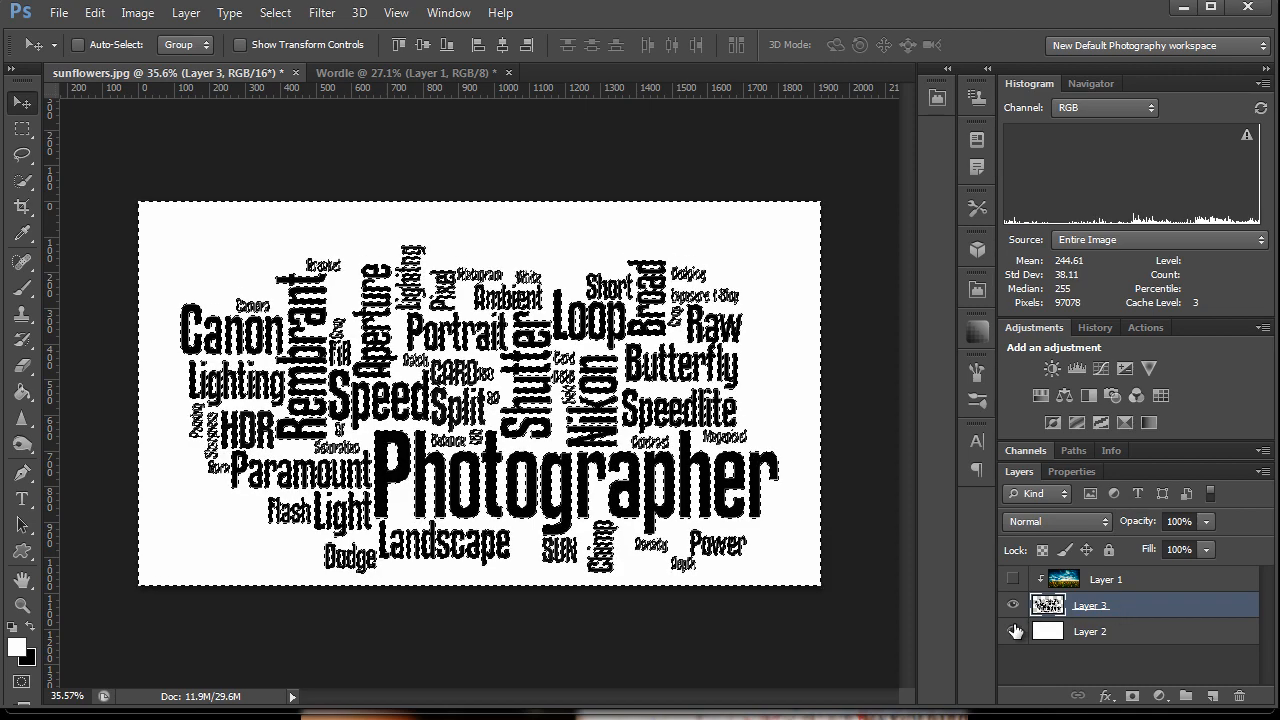
# - Hide white Layer 2, show sunflower Layer 1, and clip it into the Layer 3 words
pyautogui.click(1014, 630)
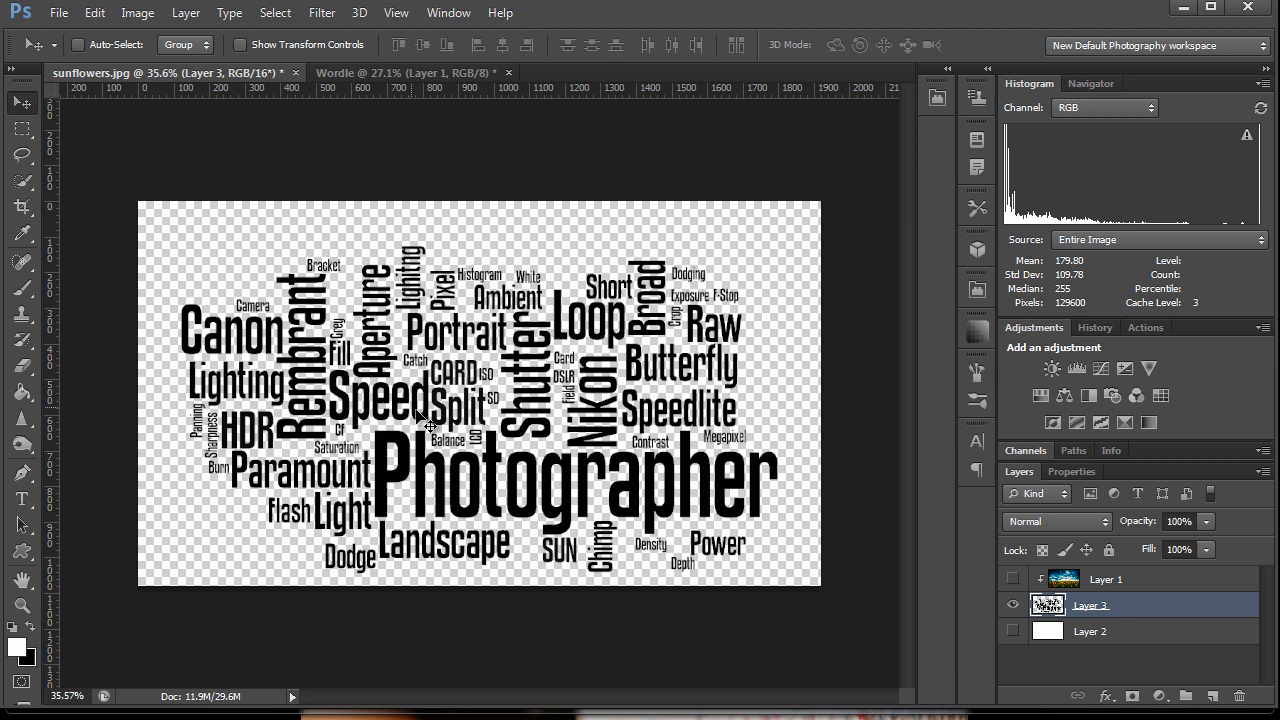
pyautogui.moveTo(980, 605)
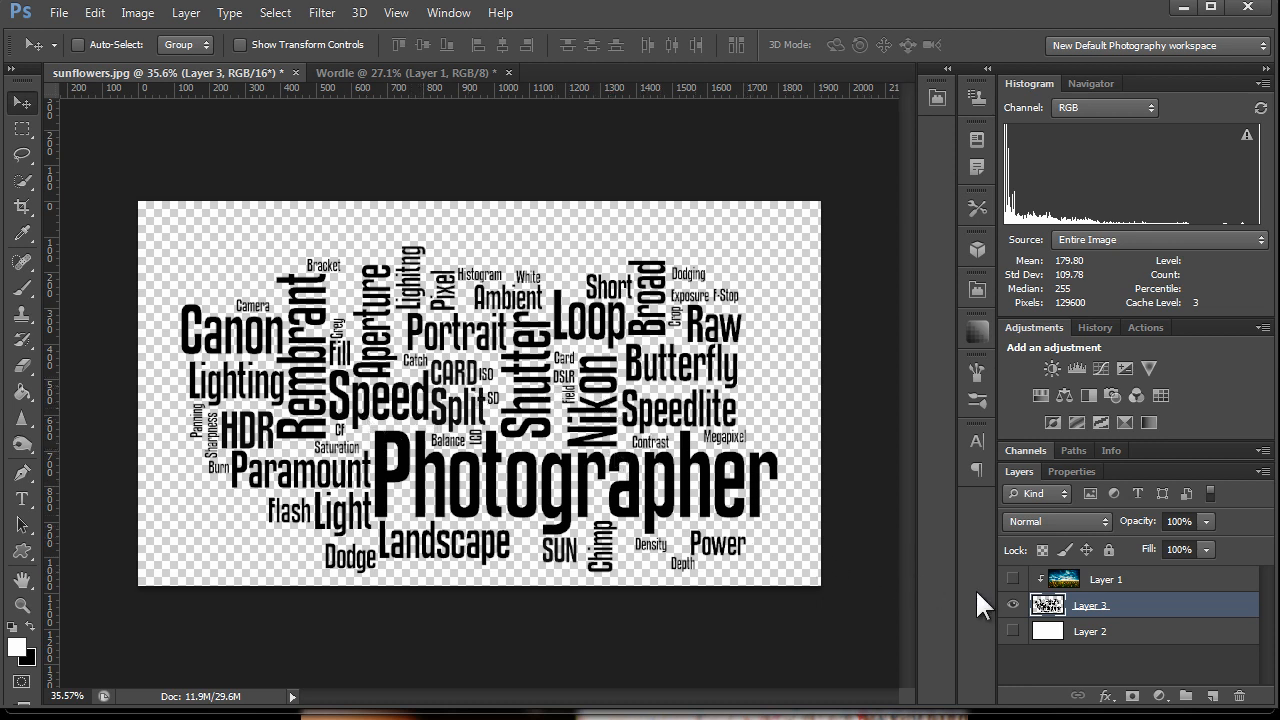
pyautogui.click(1013, 578)
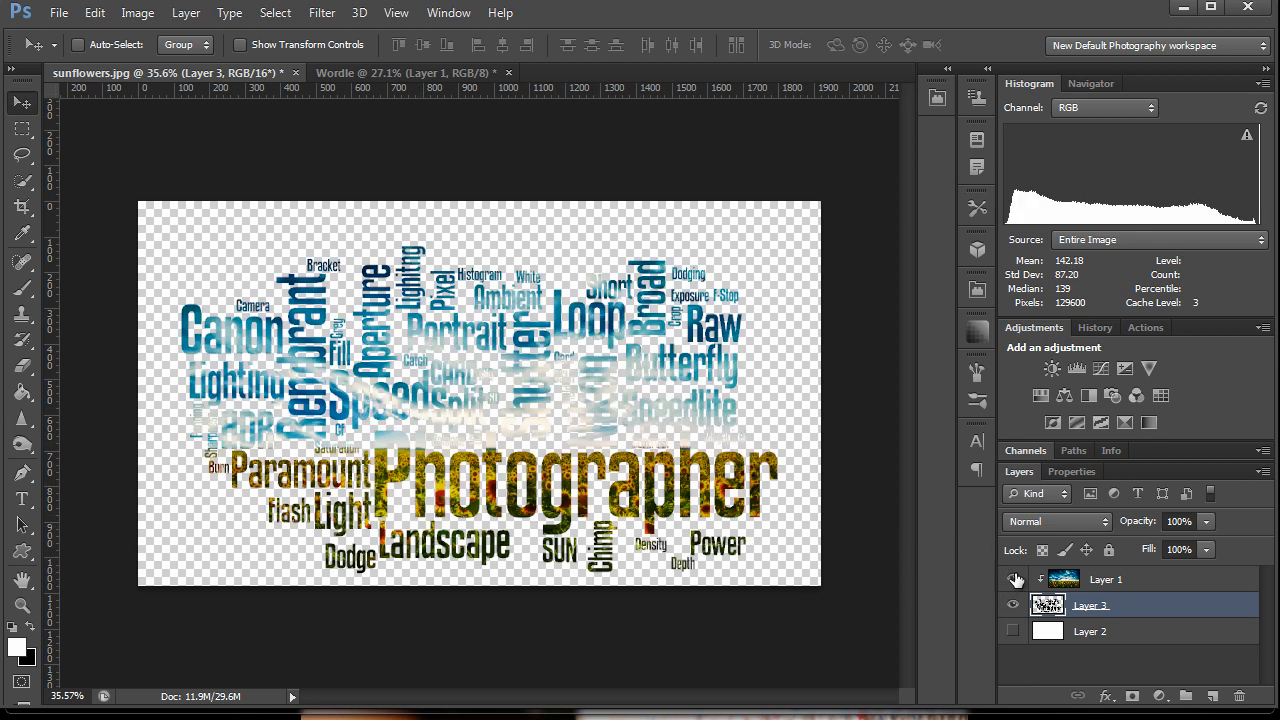
pyautogui.click(1013, 579)
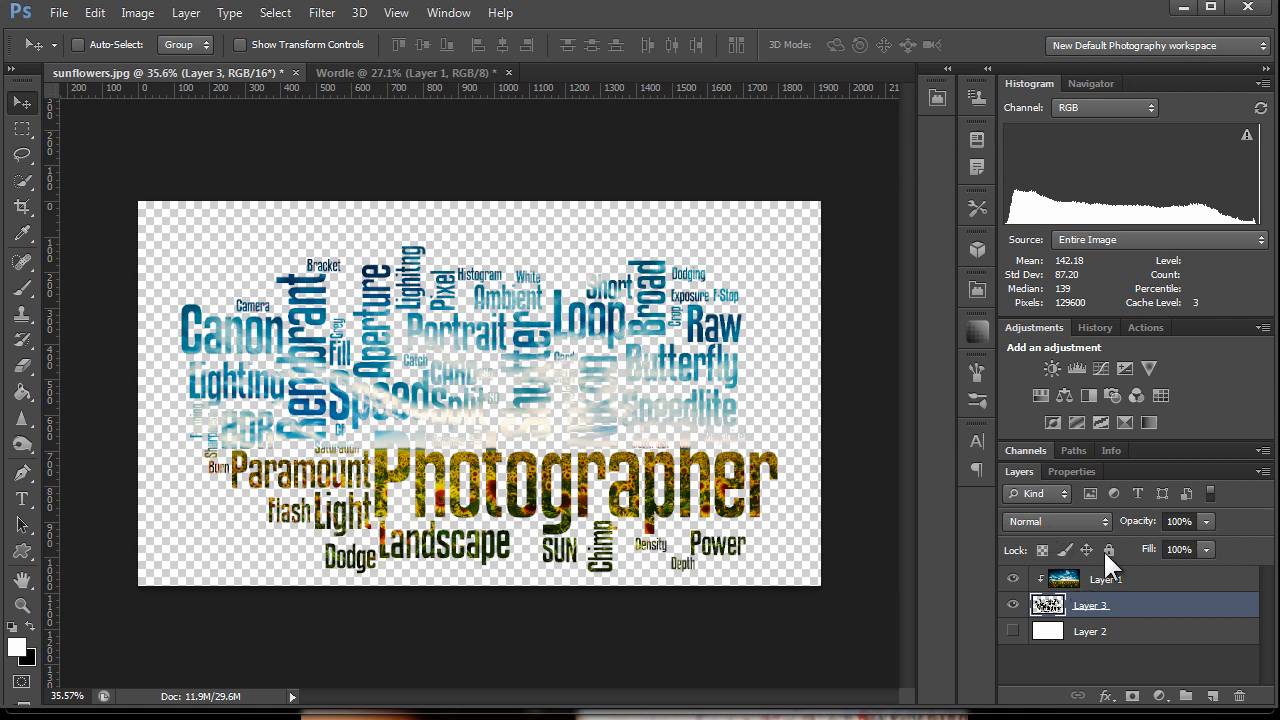
pyautogui.rightClick(1105, 579)
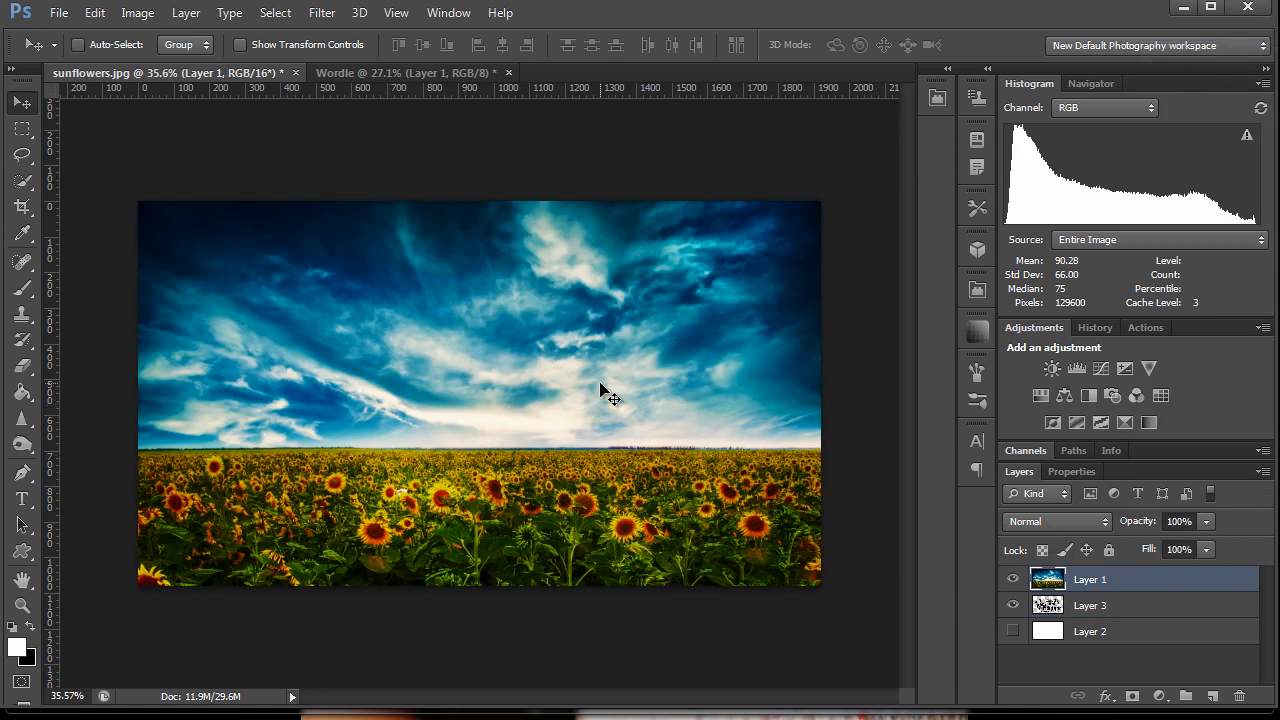
pyautogui.moveTo(882, 437)
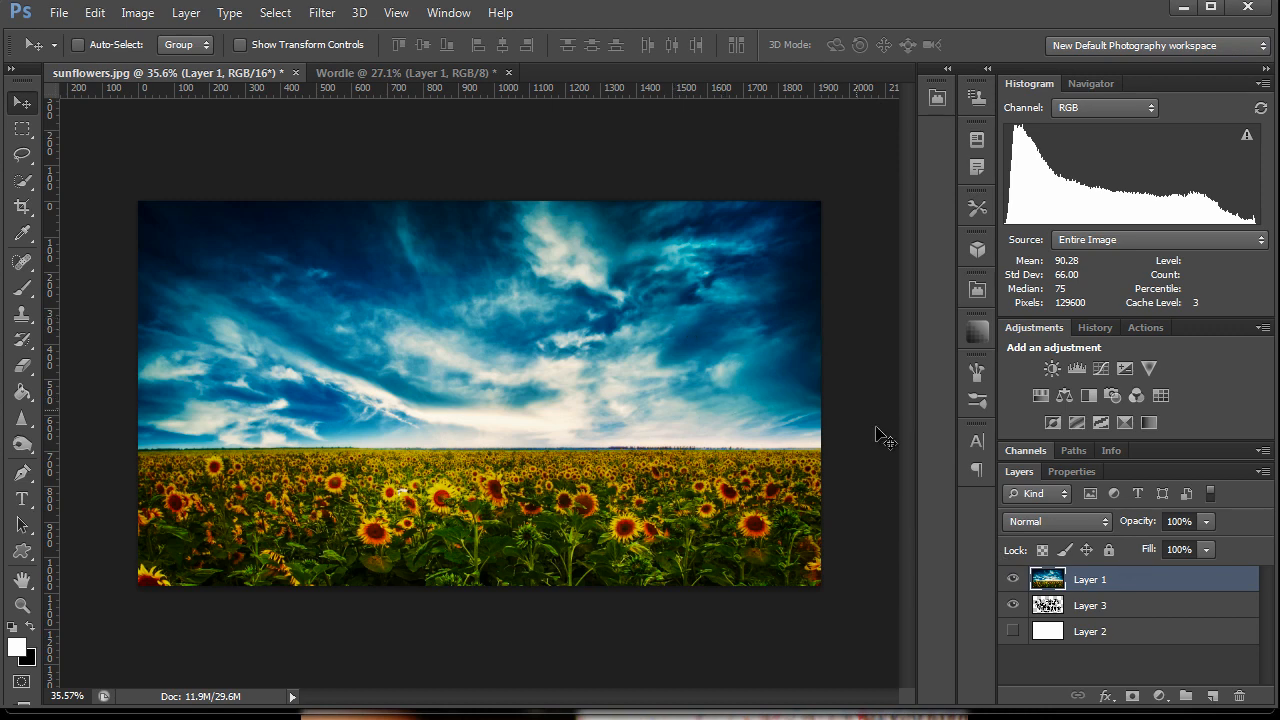
pyautogui.click(186, 12)
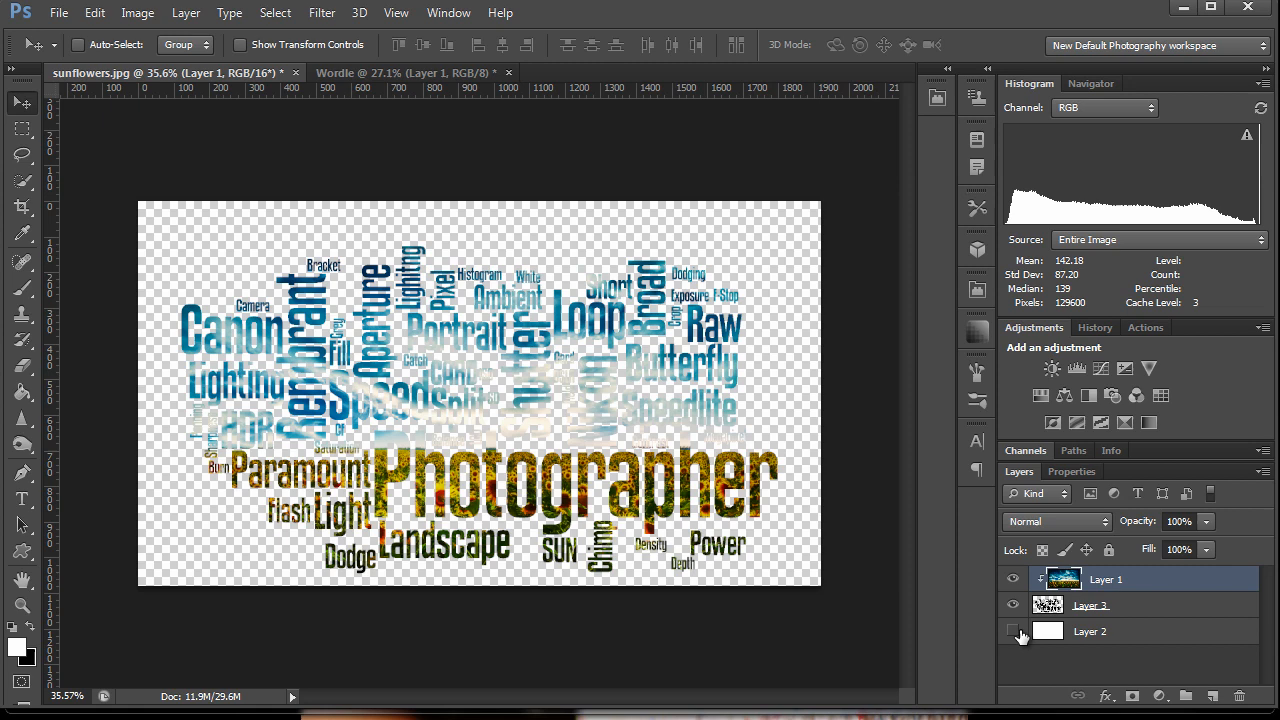
# - Show the white Layer 2 again and make word cloud Layer 3 active
pyautogui.click(1013, 631)
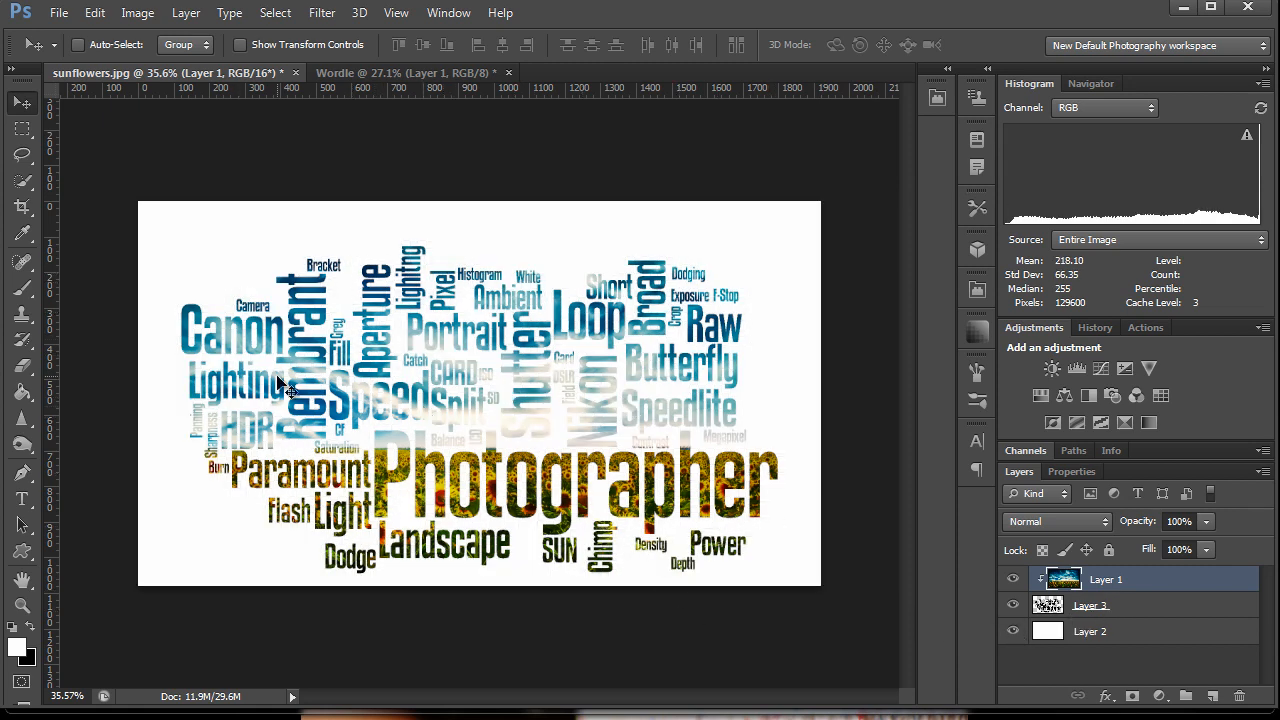
pyautogui.moveTo(345, 365)
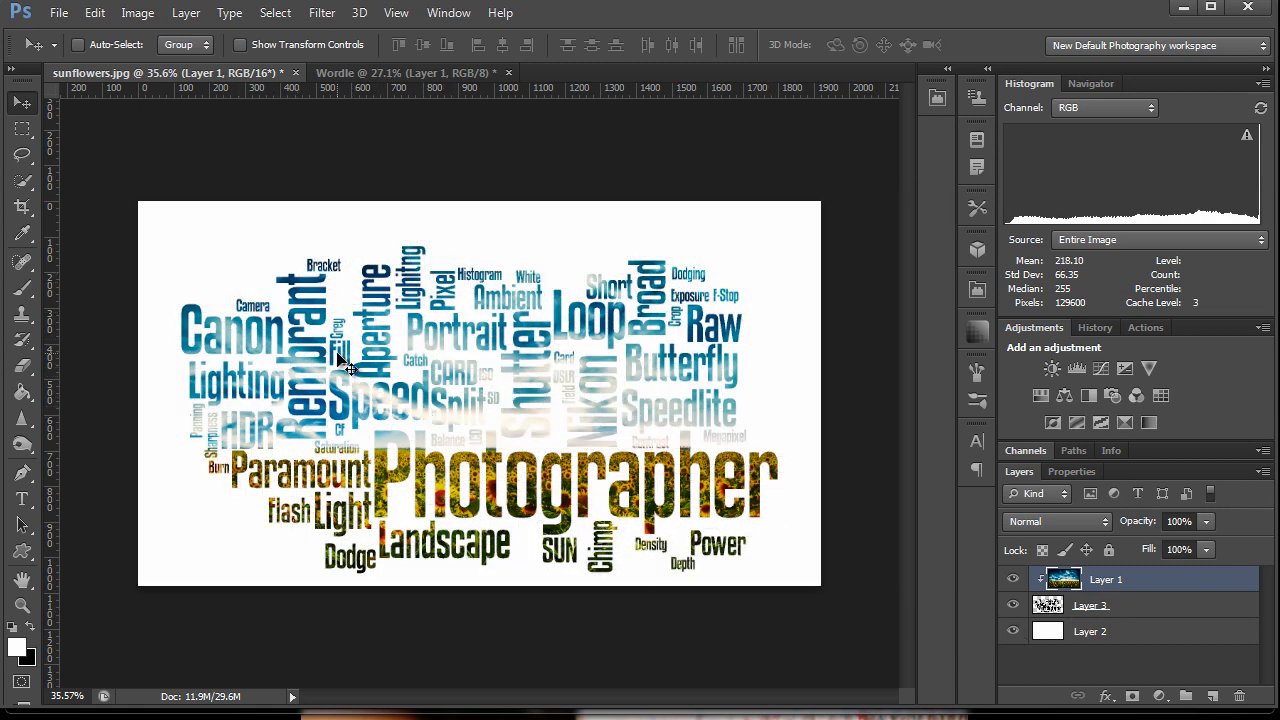
pyautogui.click(1090, 605)
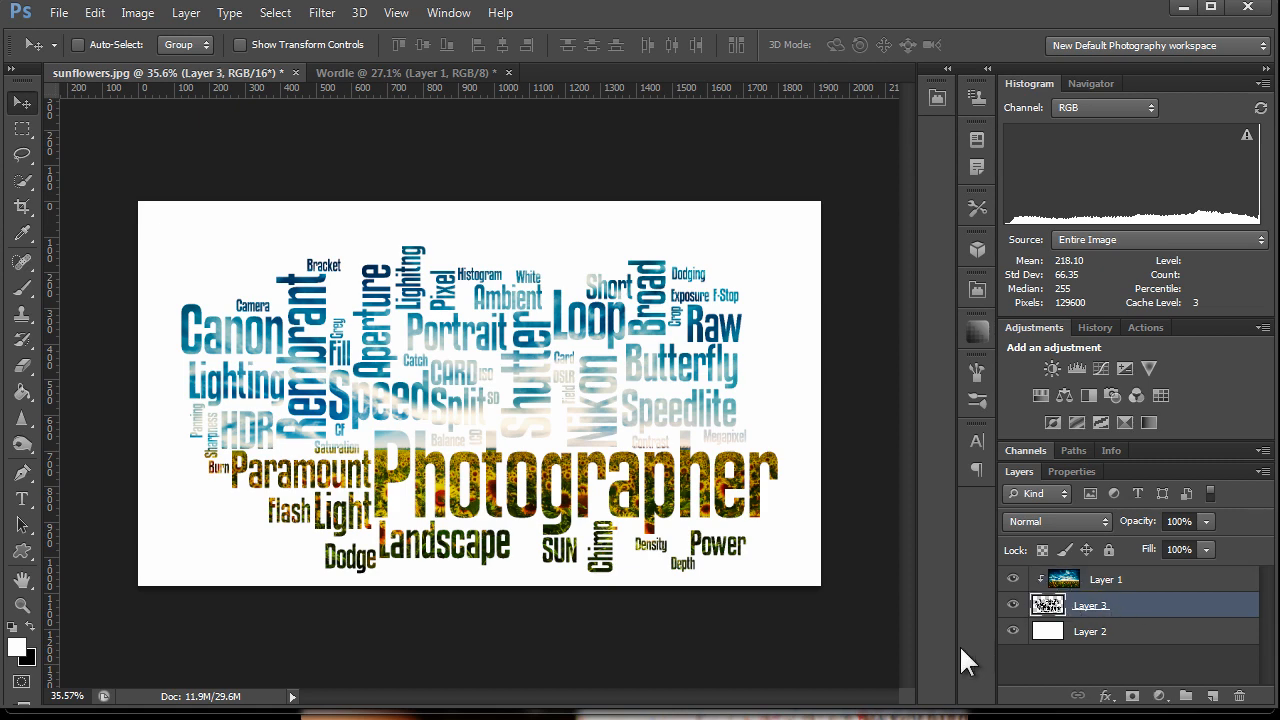
pyautogui.moveTo(1105, 693)
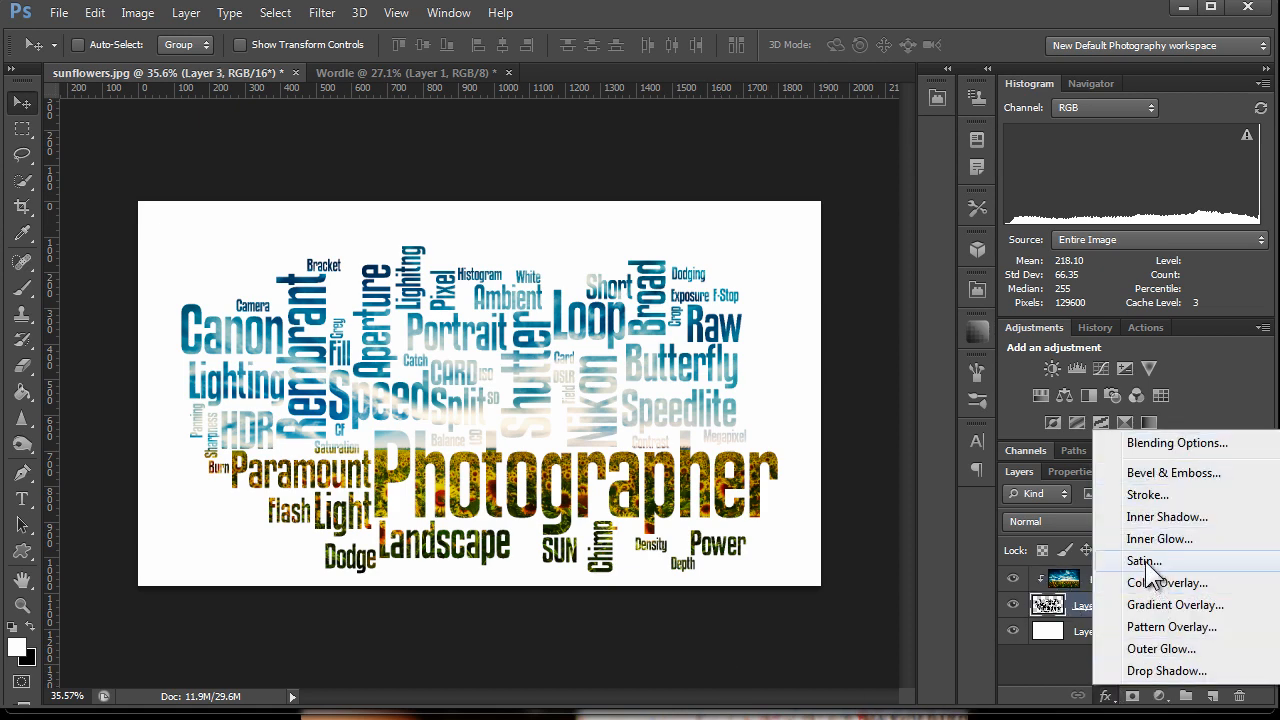
pyautogui.moveTo(1148, 495)
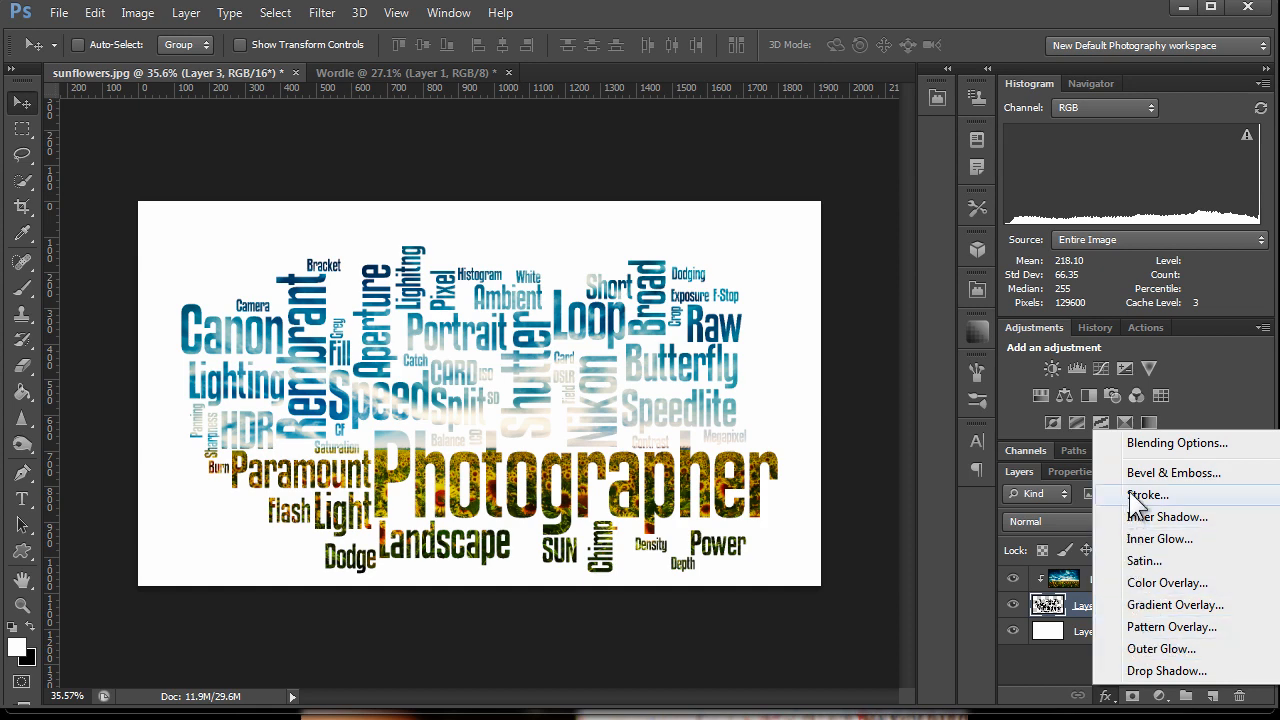
# - Give the words a size 3 blue (4b6b88) colour stroke and enable a drop shadow
pyautogui.click(1148, 494)
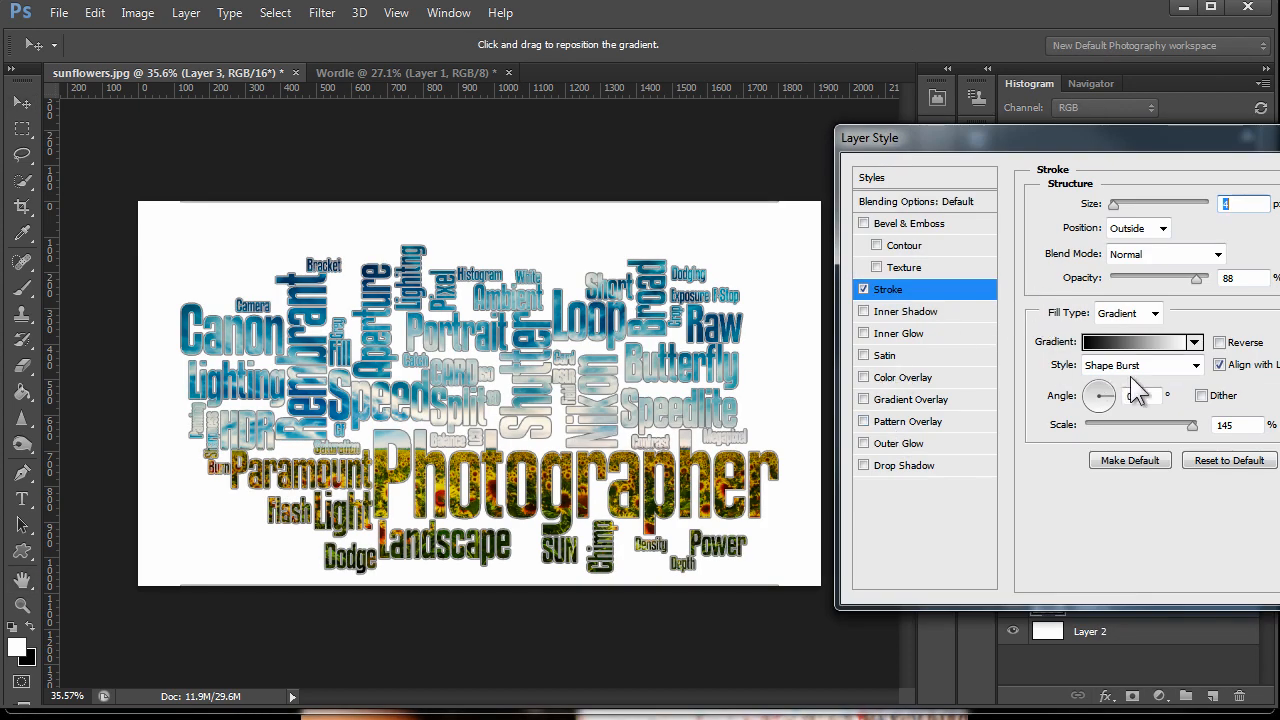
pyautogui.click(1155, 313)
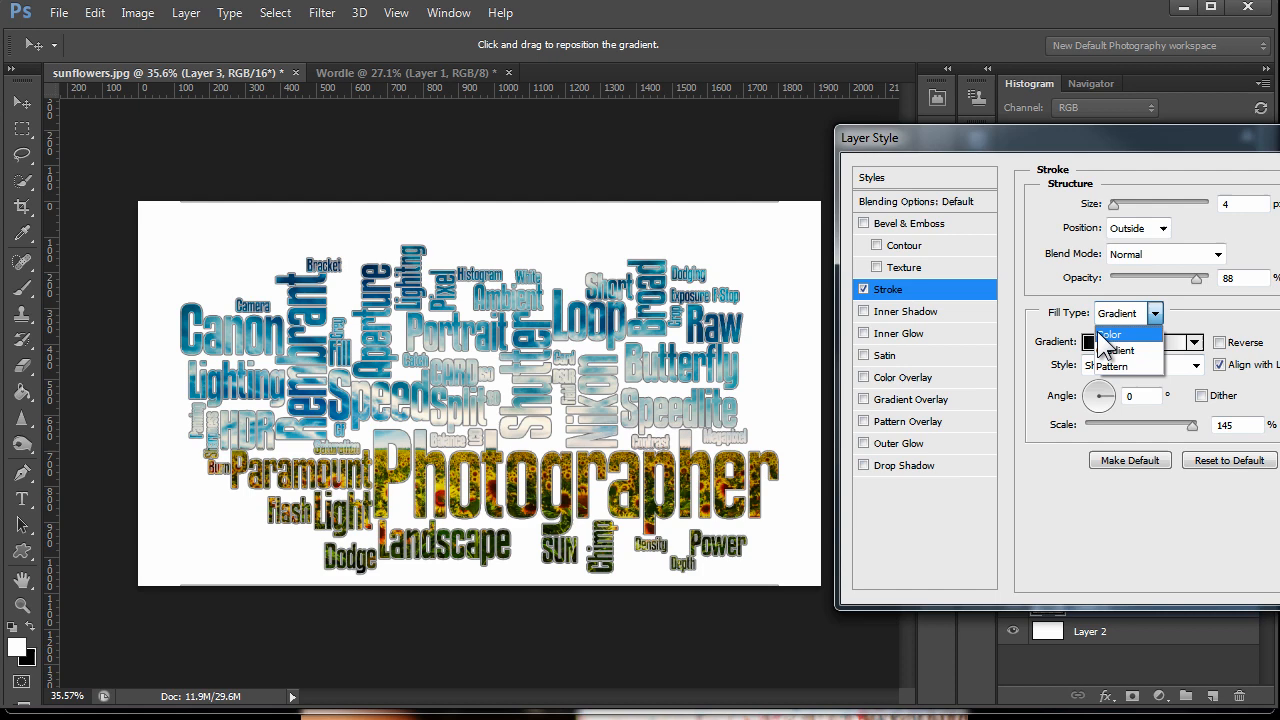
pyautogui.click(1090, 342)
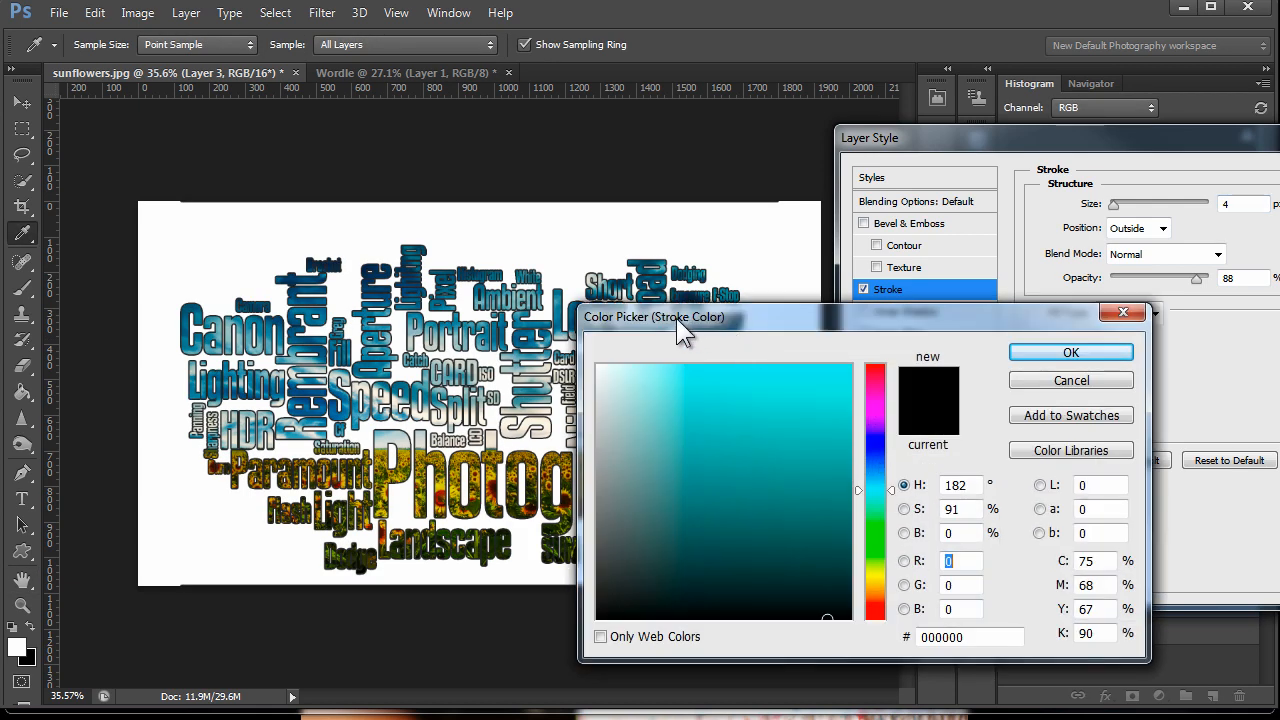
pyautogui.click(710, 484)
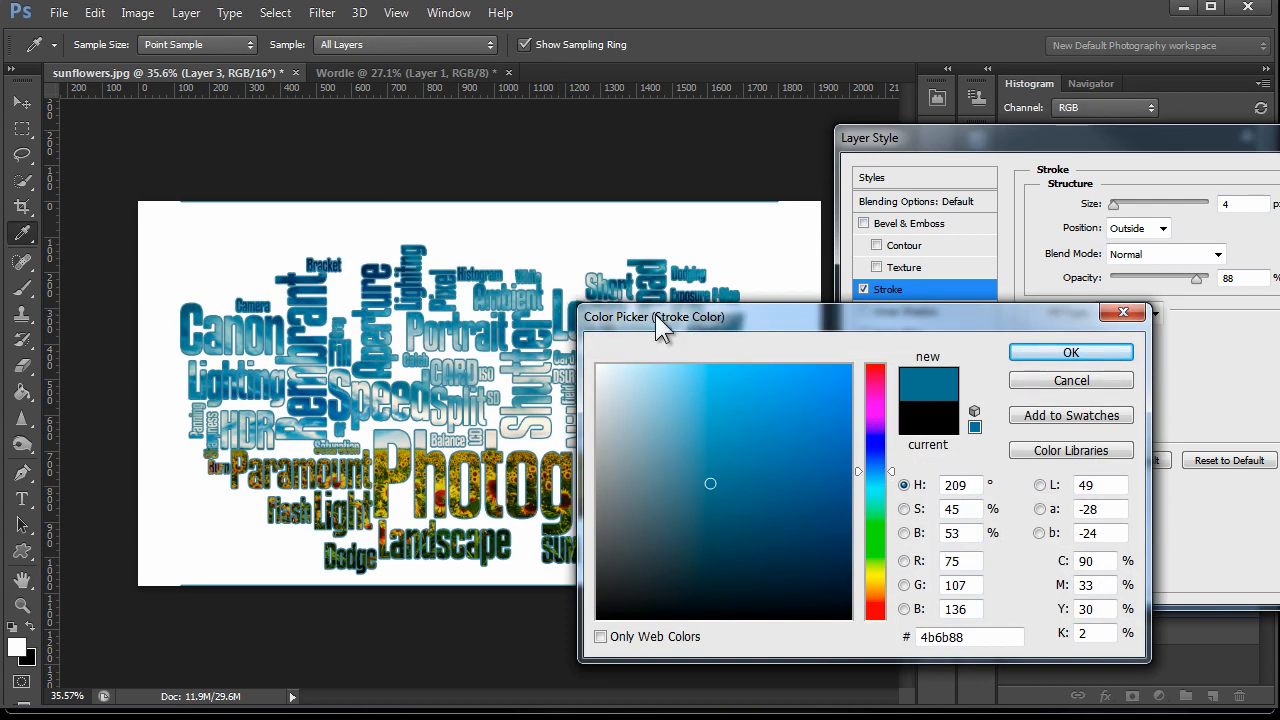
pyautogui.click(1070, 352)
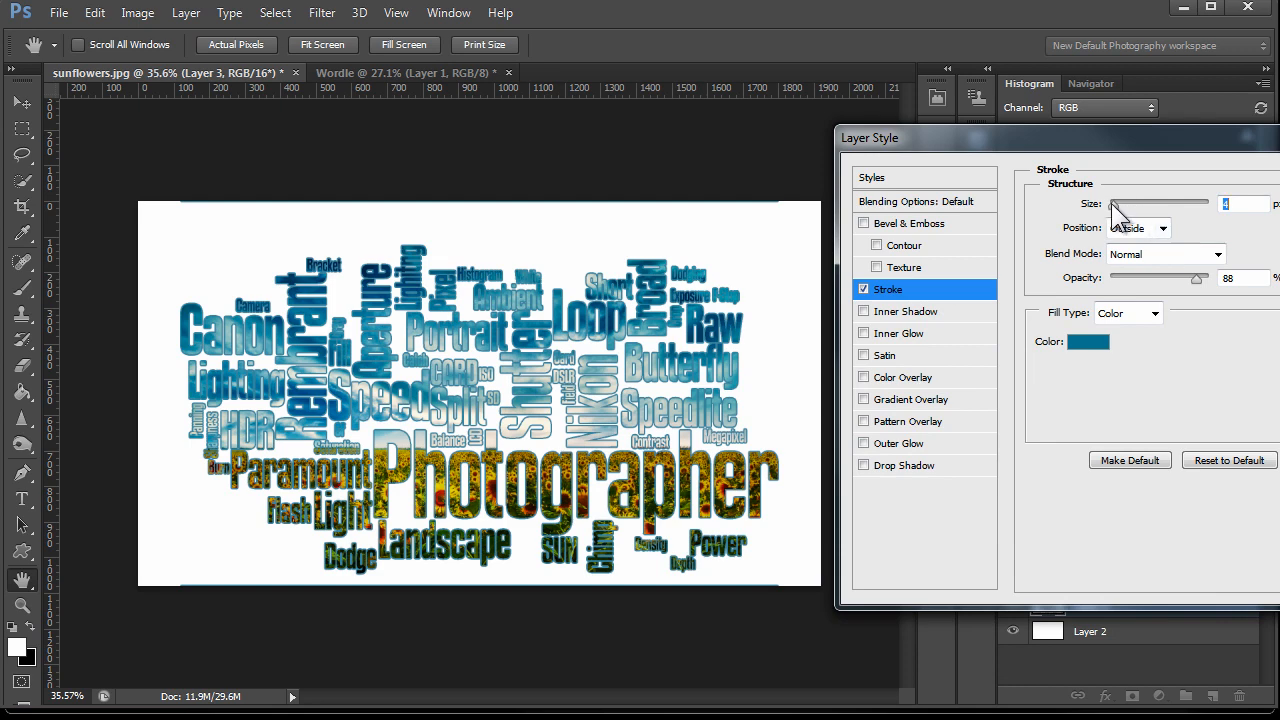
pyautogui.moveTo(1175, 204); pyautogui.dragTo(1112, 204)
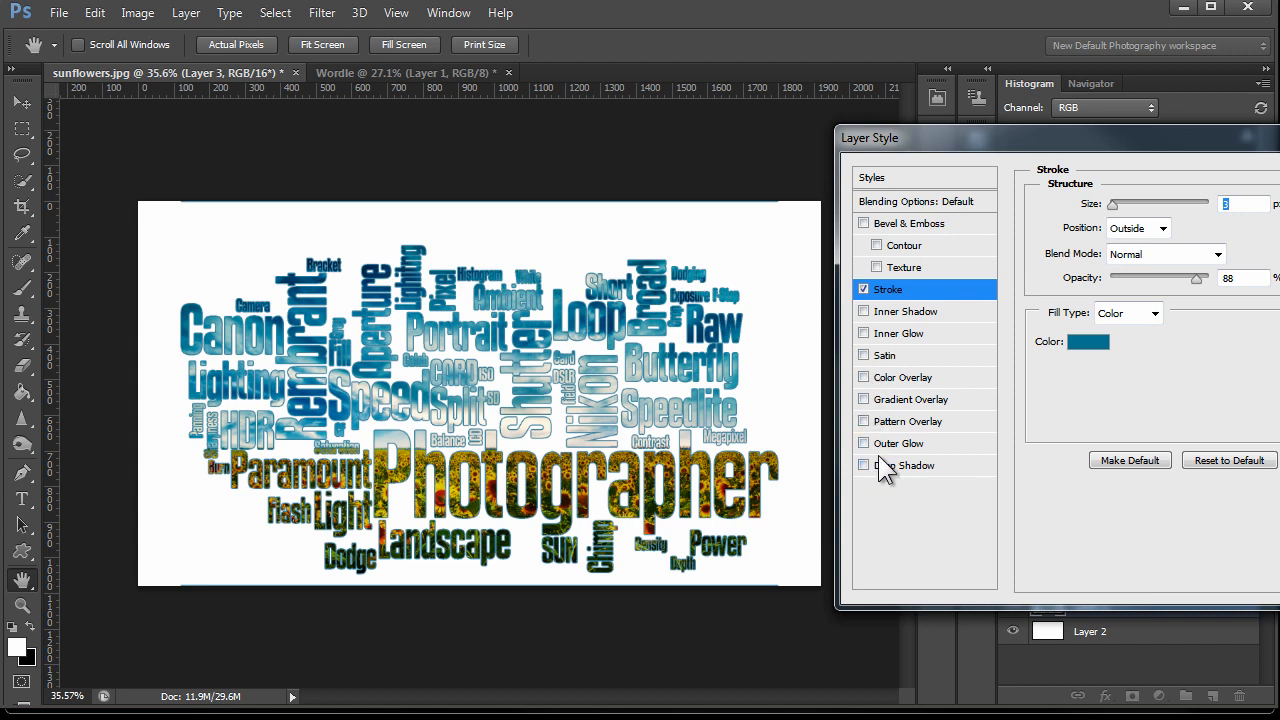
pyautogui.click(864, 465)
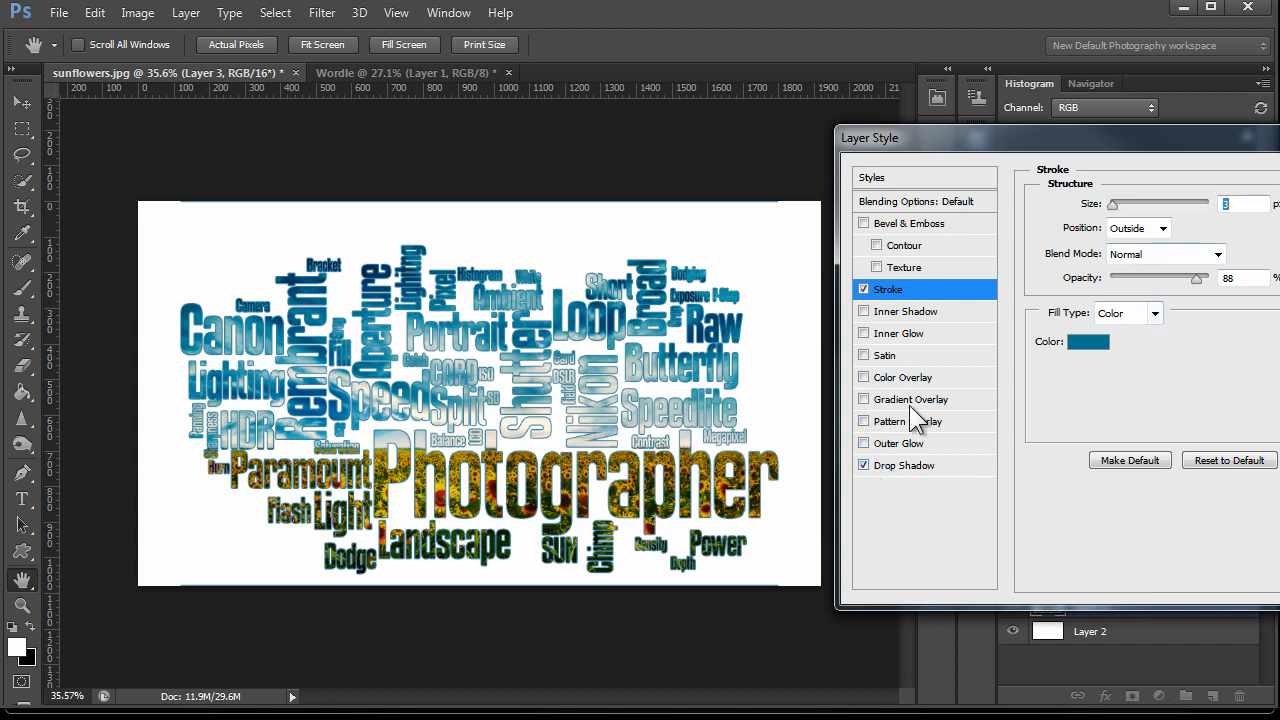
pyautogui.click(903, 465)
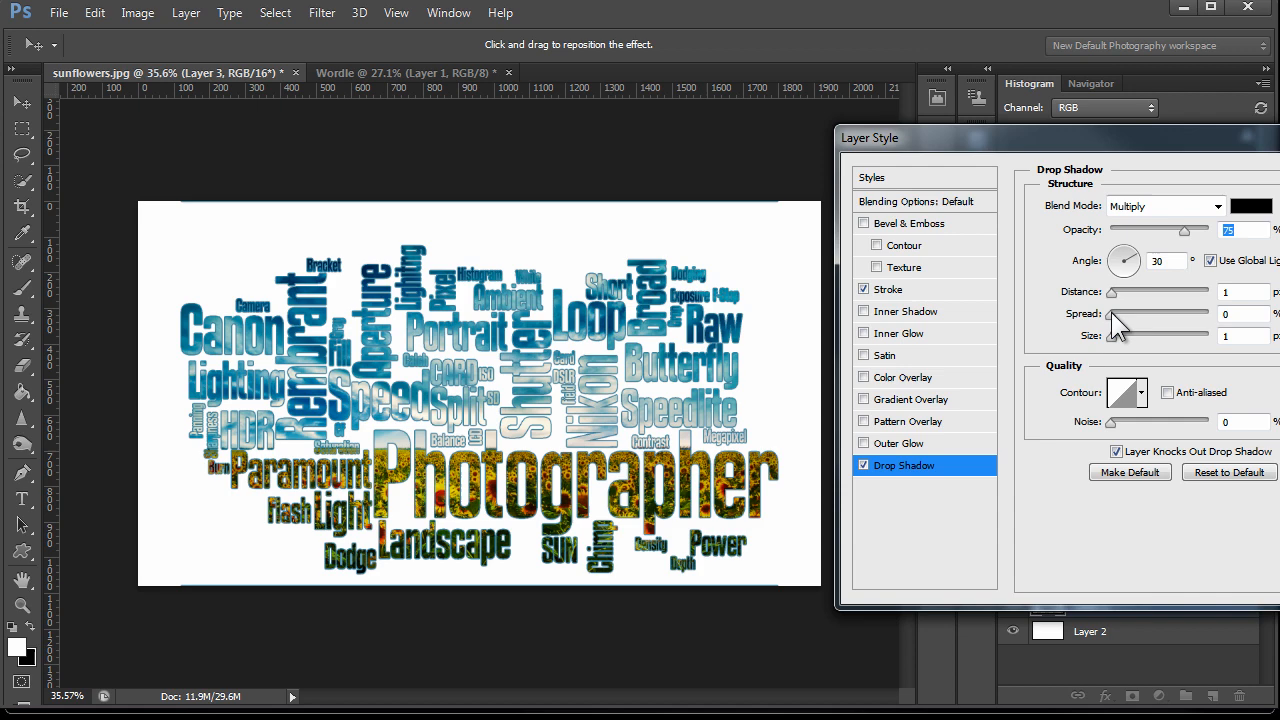